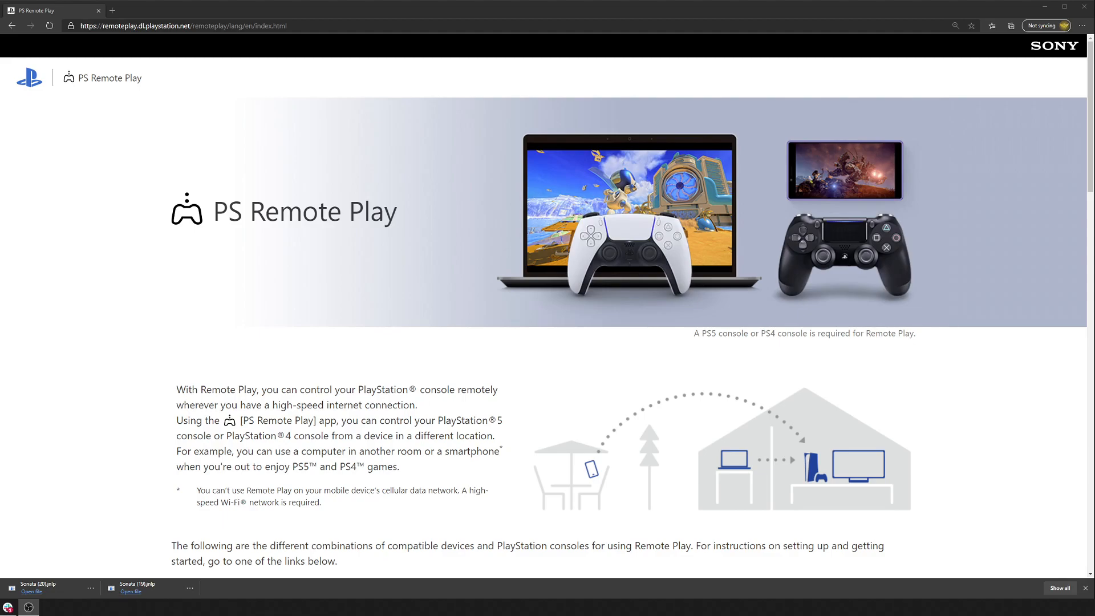
{"action": "mouse_move", "coordinate": [583, 331]}
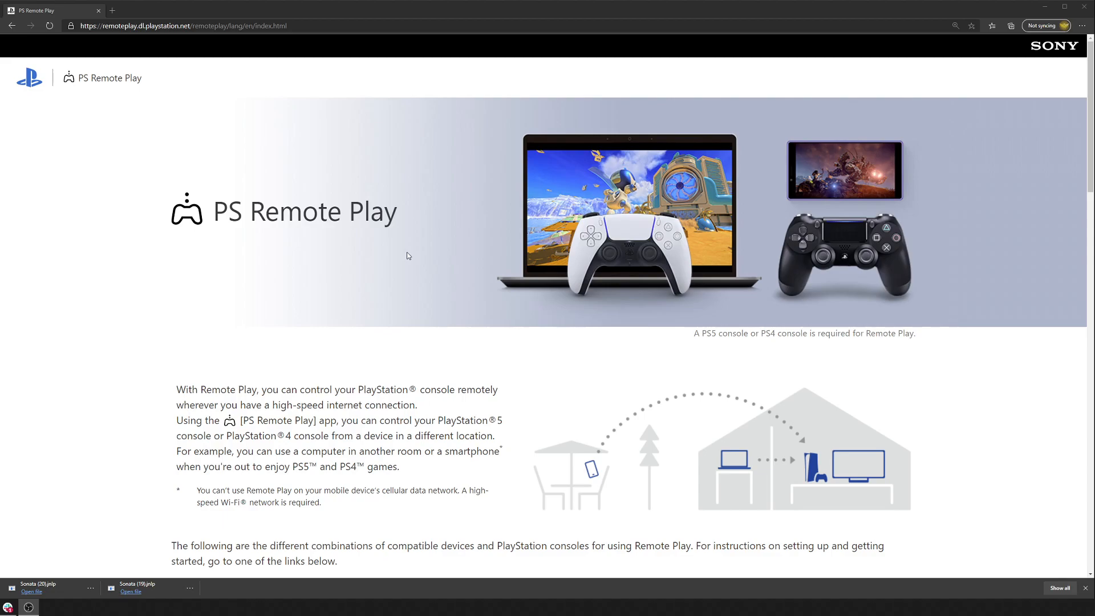
- Scroll the Remote Play page and open the 'Control your PS5 console from a Windows PC' guide
{"action": "scroll", "scroll_direction": "down", "scroll_amount": 3}
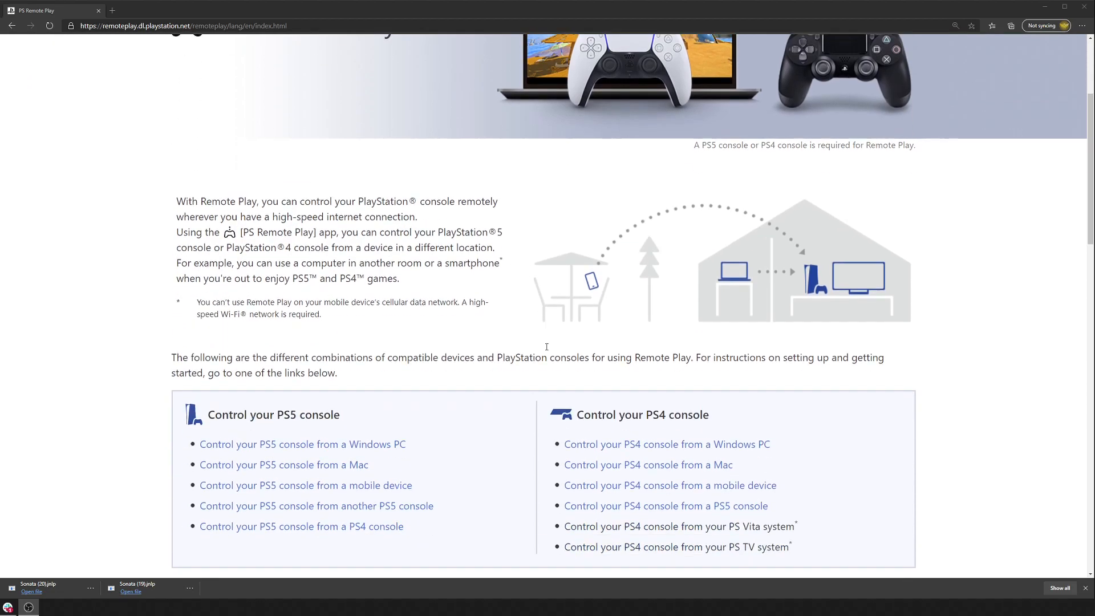
{"action": "scroll", "scroll_direction": "down", "scroll_amount": 3}
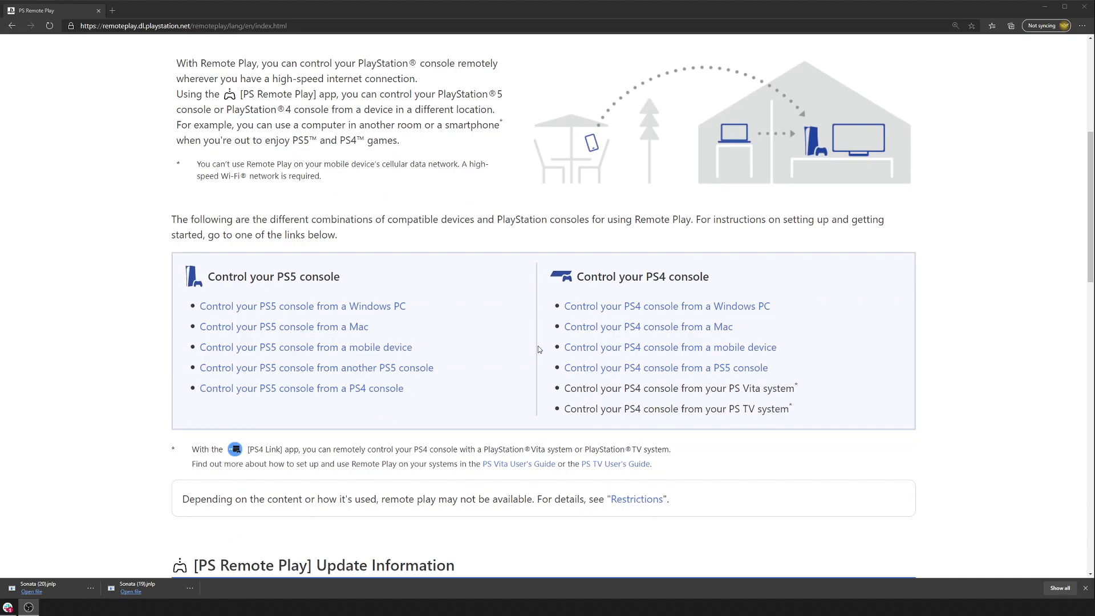
{"action": "scroll", "scroll_direction": "up", "scroll_amount": 3}
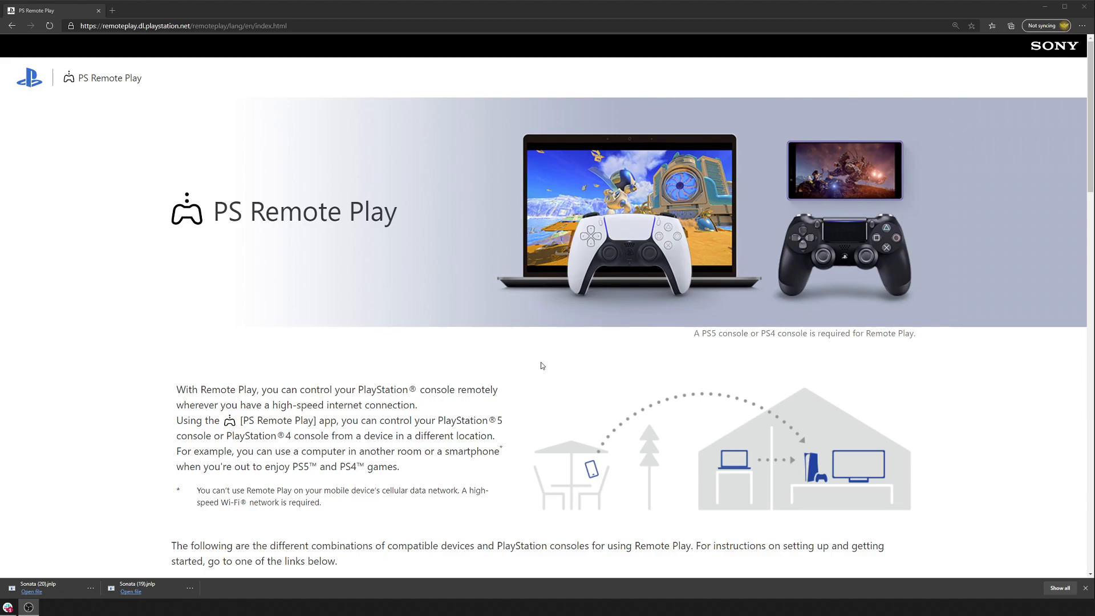
{"action": "scroll", "scroll_direction": "down", "scroll_amount": 3}
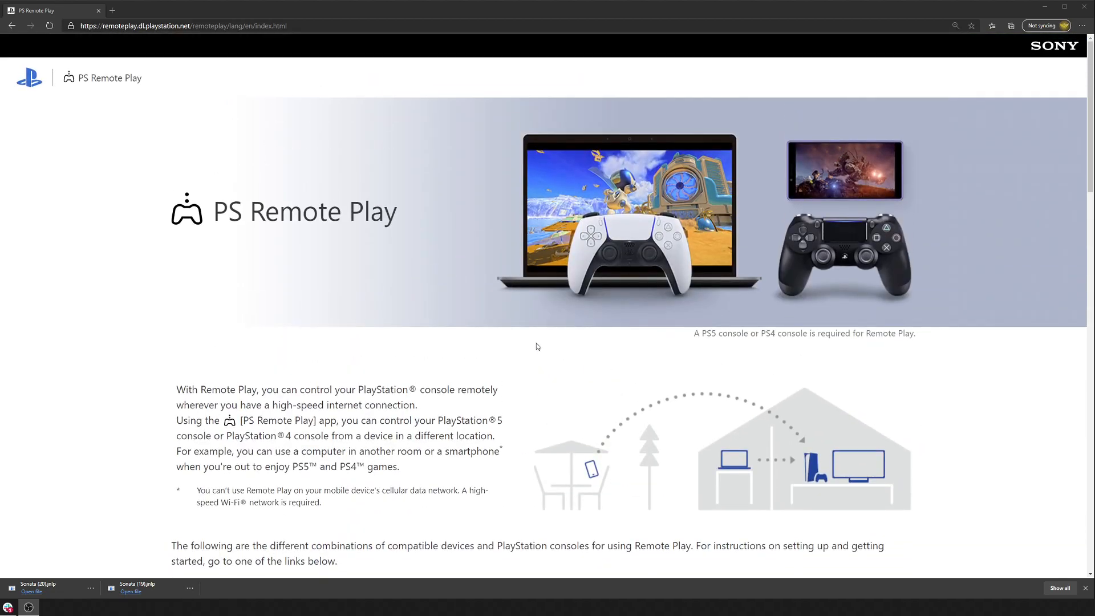
{"action": "scroll", "scroll_direction": "down", "scroll_amount": 3}
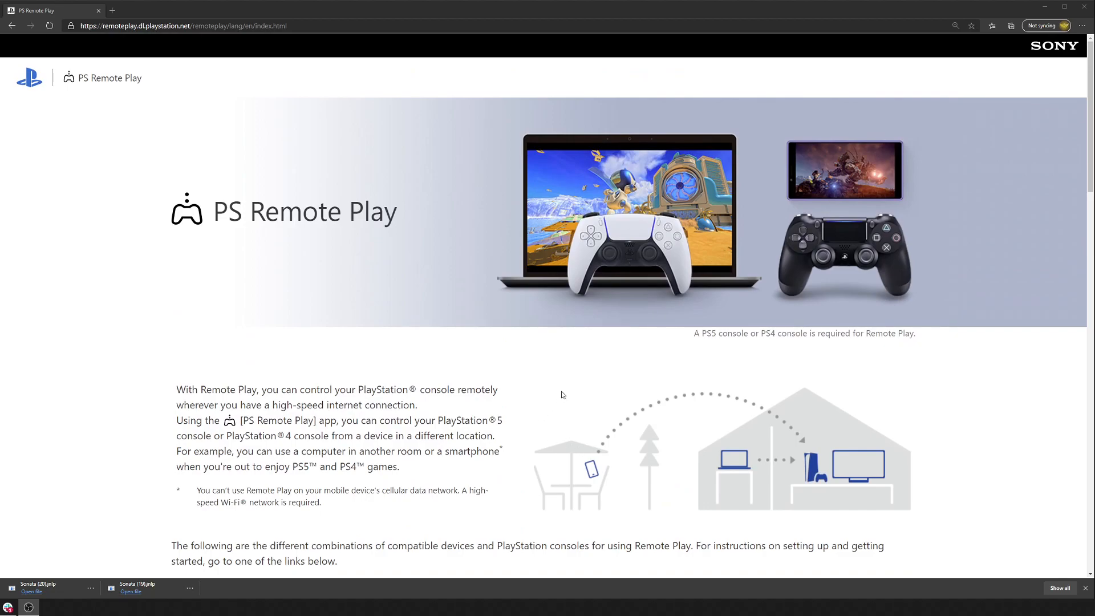
{"action": "mouse_move", "coordinate": [578, 415]}
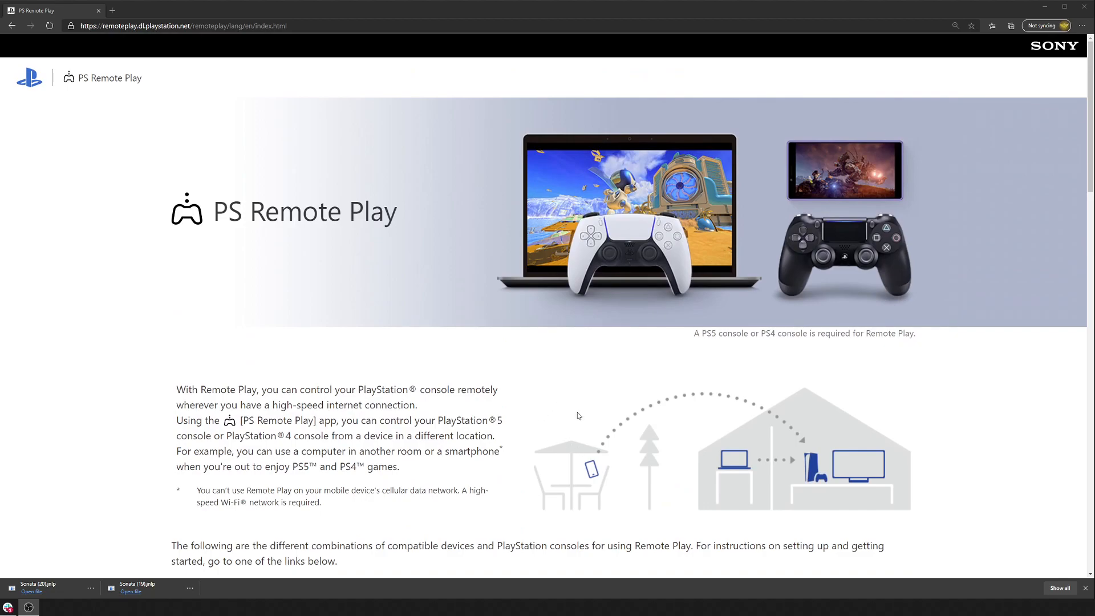
{"action": "scroll", "scroll_direction": "down", "scroll_amount": 3}
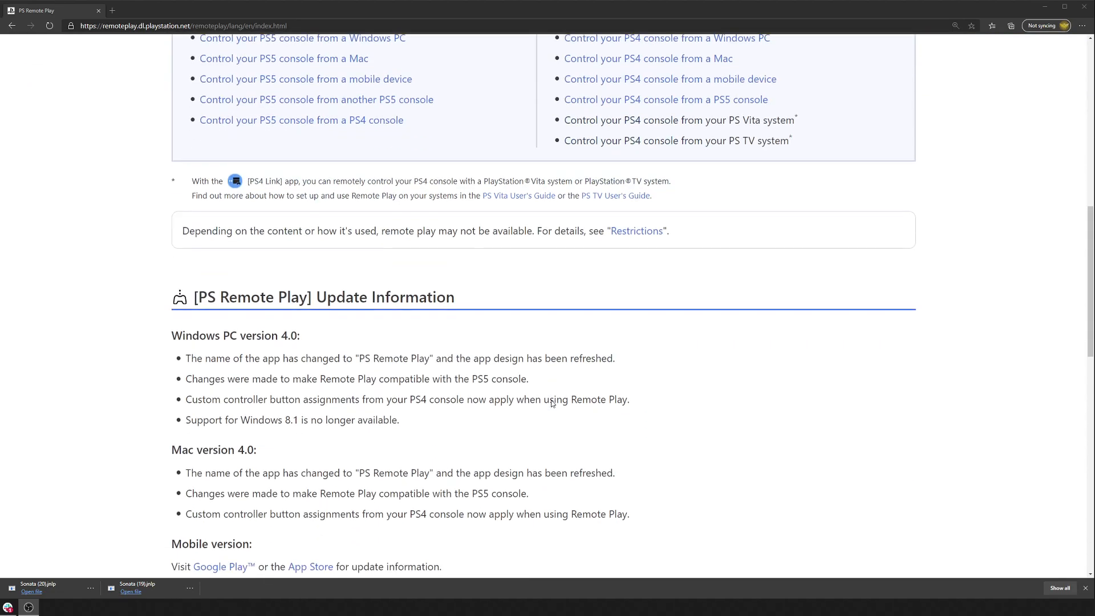
{"action": "scroll", "scroll_direction": "up", "scroll_amount": 3}
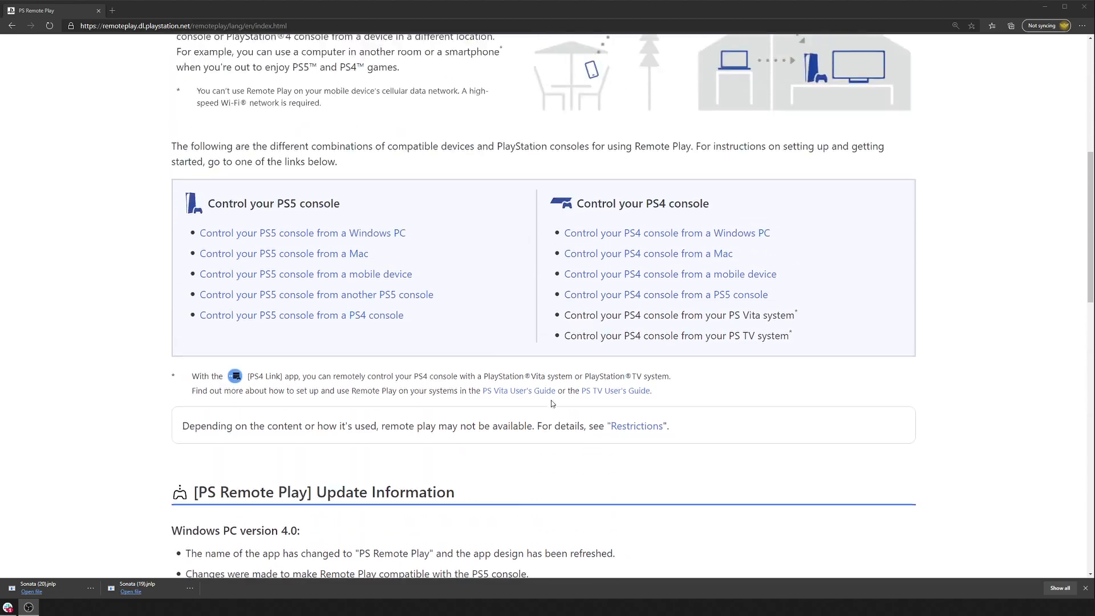
{"action": "scroll", "scroll_direction": "up", "scroll_amount": 3}
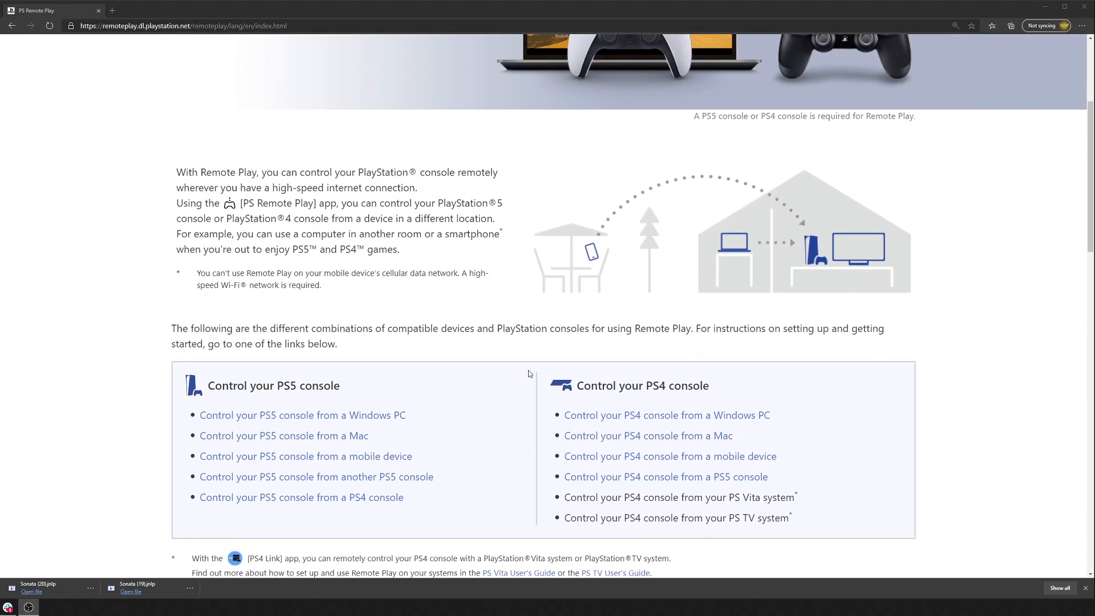
{"action": "mouse_move", "coordinate": [217, 372]}
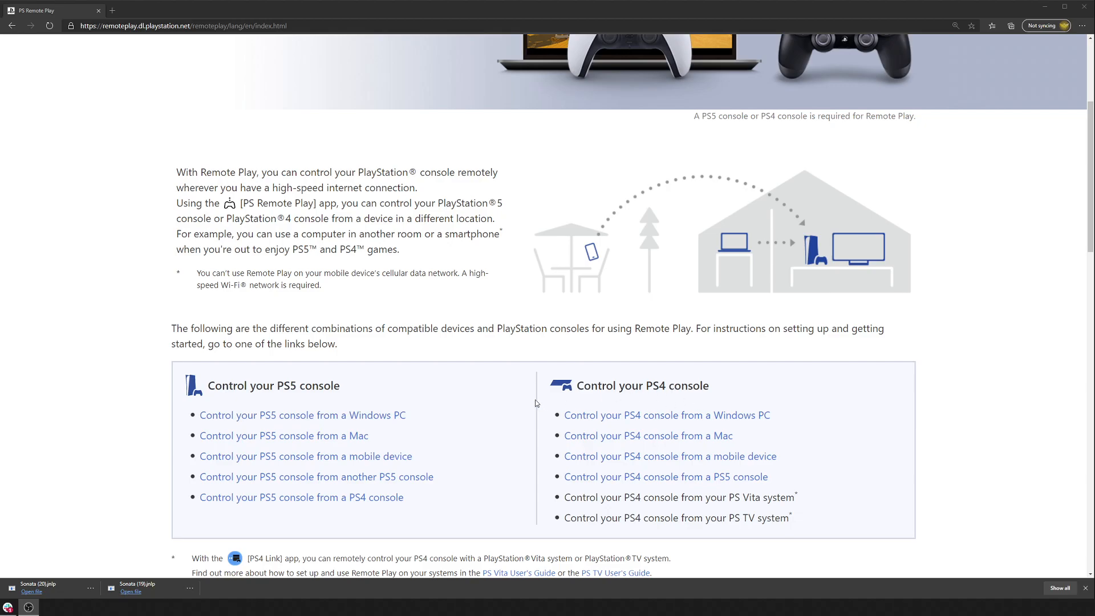
{"action": "mouse_move", "coordinate": [541, 404]}
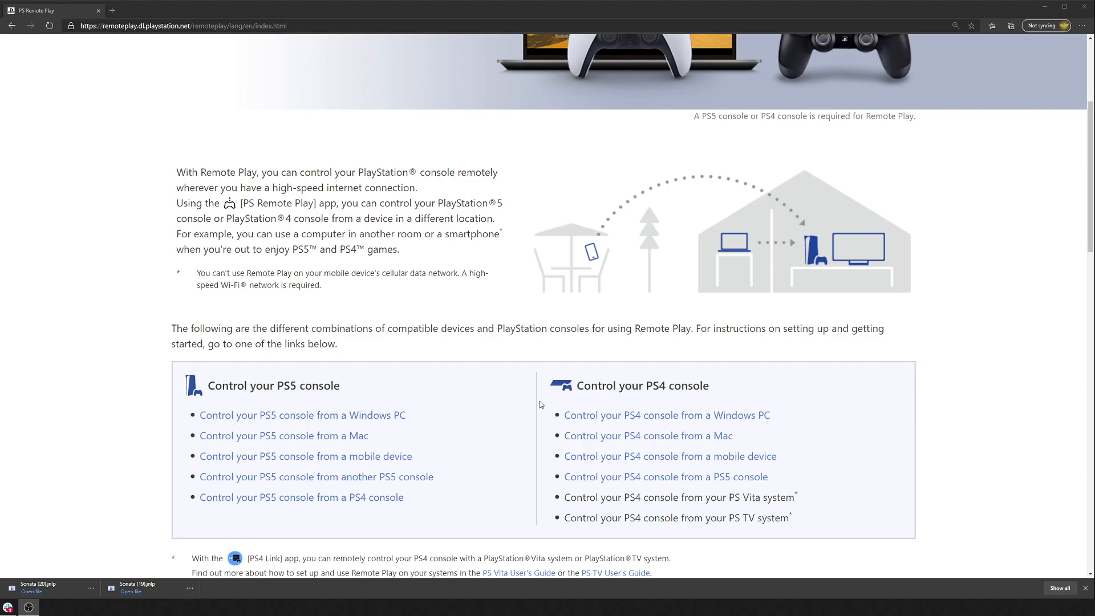
{"action": "scroll", "scroll_direction": "down", "scroll_amount": 3}
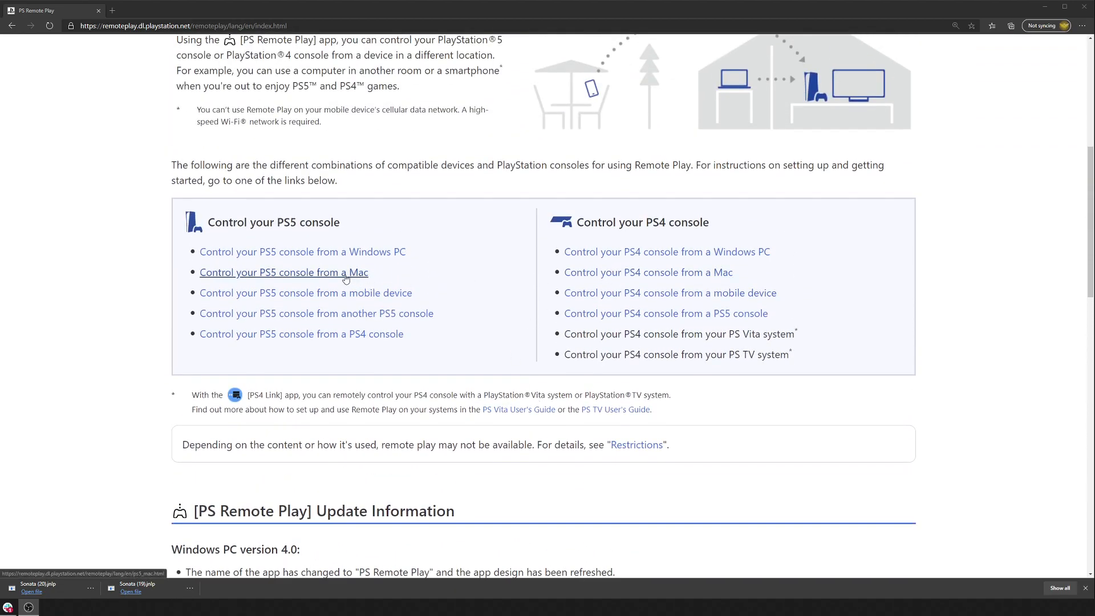
{"action": "scroll", "scroll_direction": "down", "scroll_amount": 3}
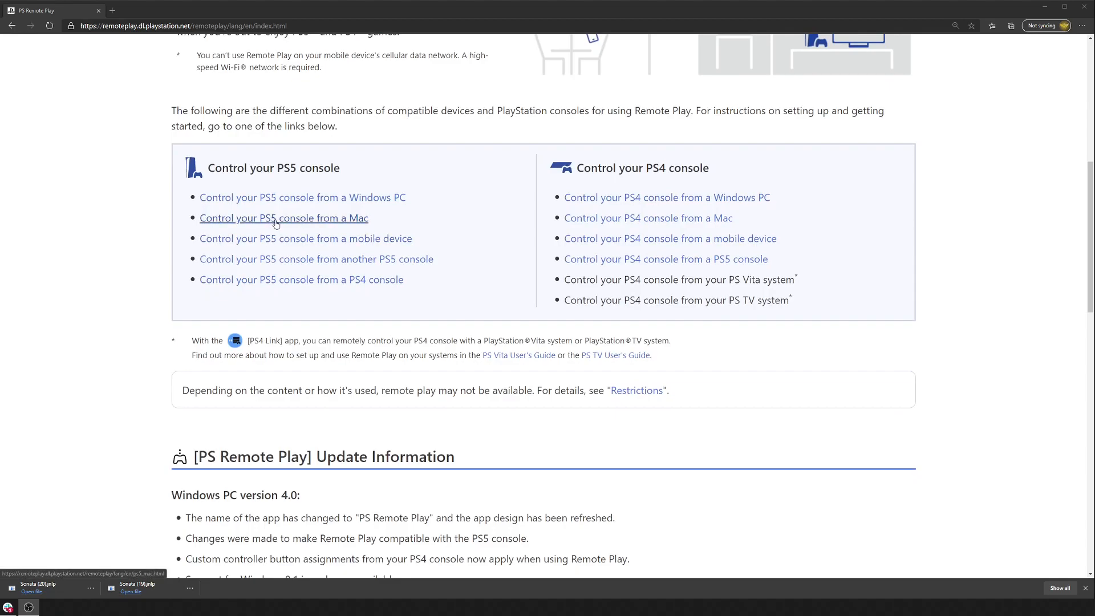
{"action": "mouse_move", "coordinate": [285, 200]}
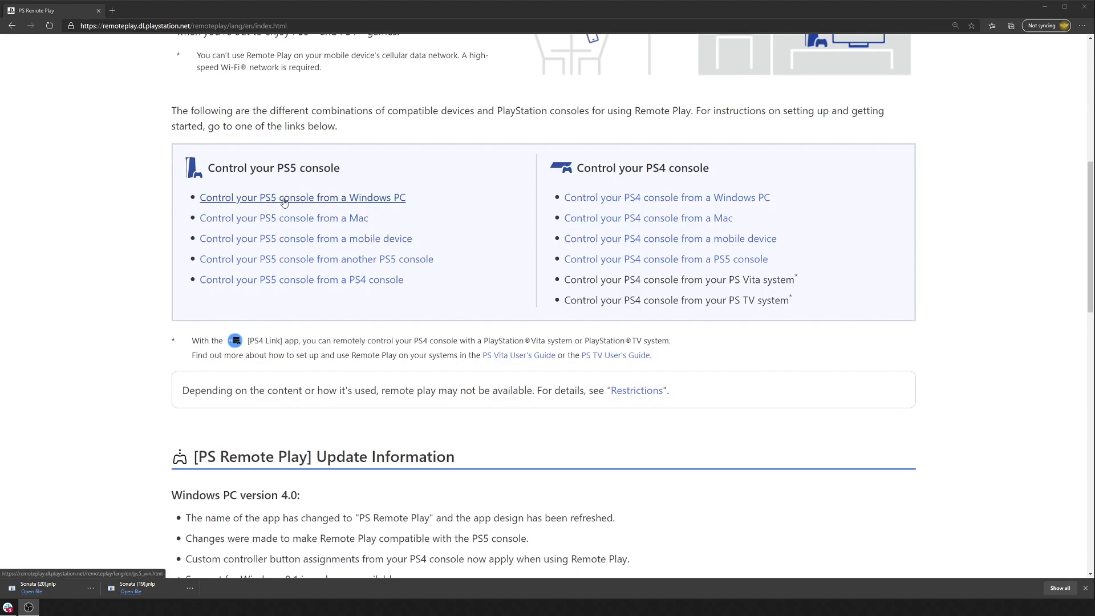
{"action": "left_click", "coordinate": [284, 198]}
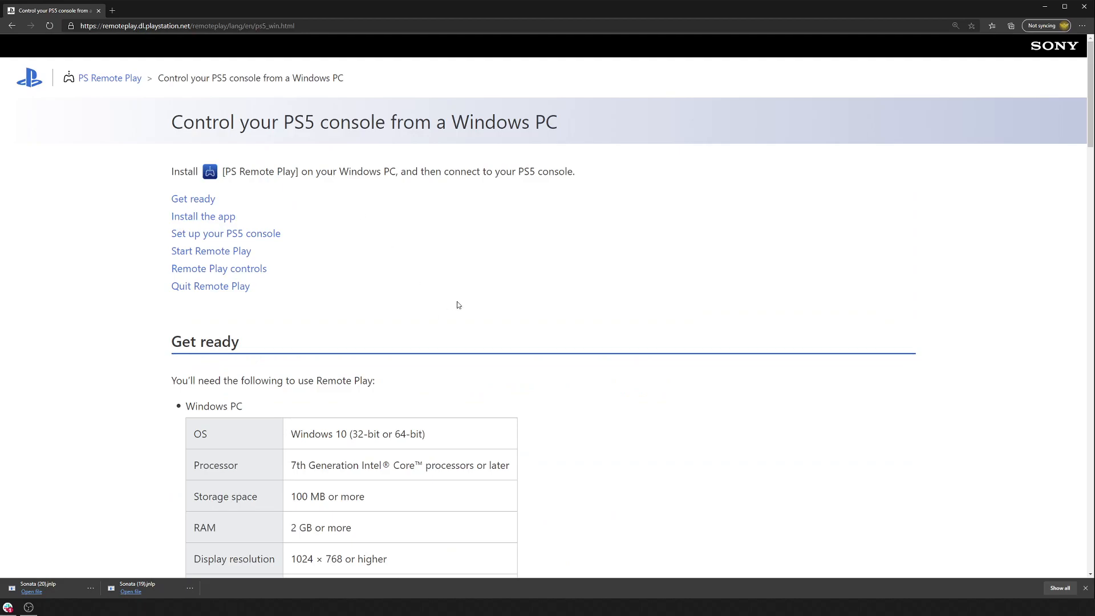
{"action": "mouse_move", "coordinate": [298, 227]}
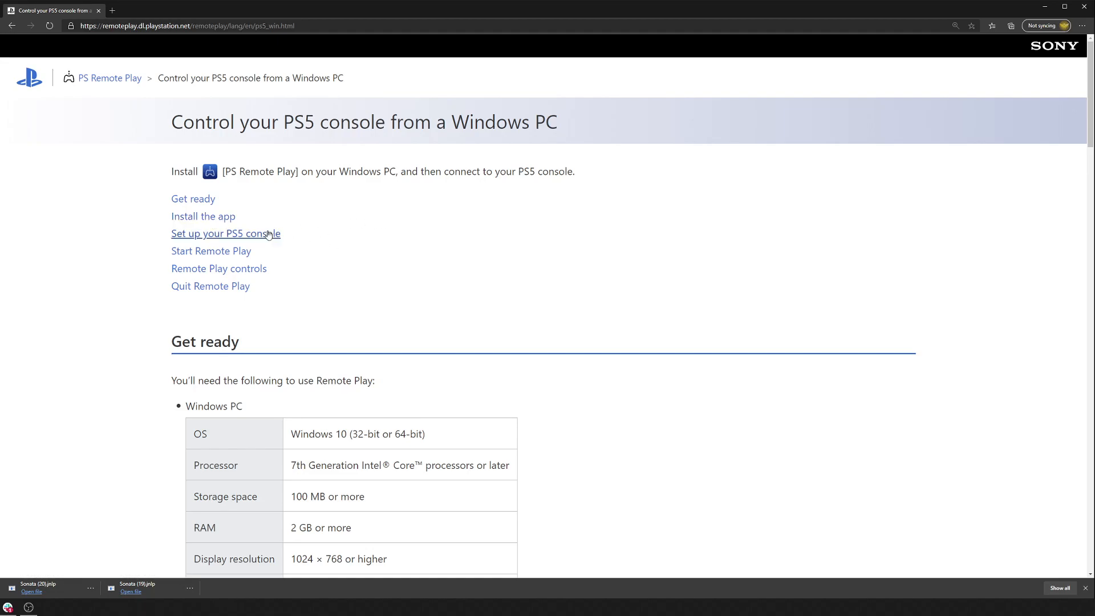
{"action": "mouse_move", "coordinate": [200, 221]}
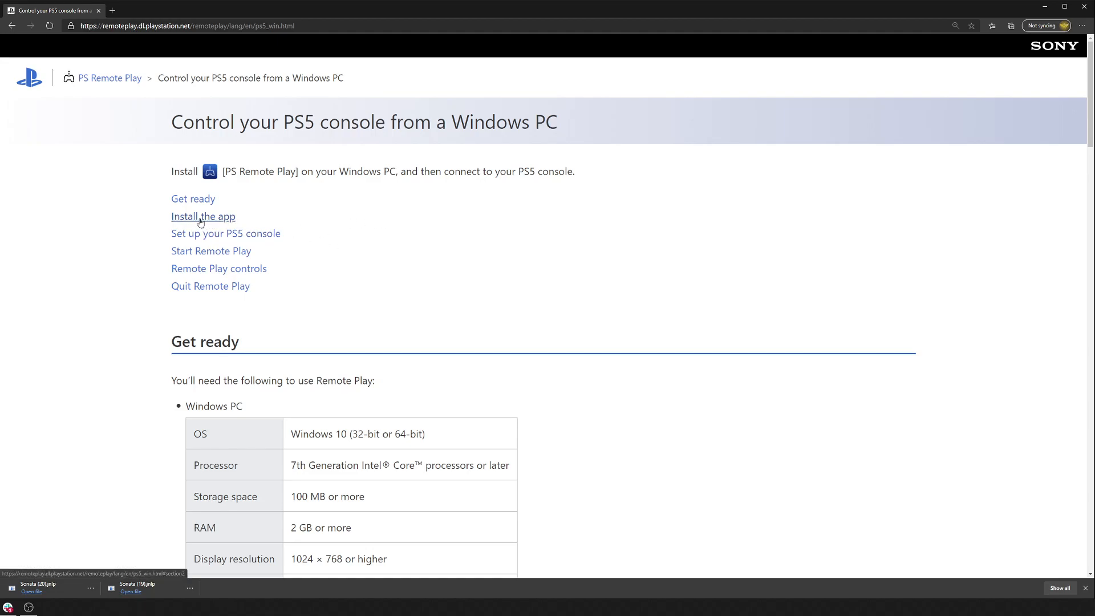
- Jump to Install the app, tick 'I agree', and download the PS Remote Play installer
{"action": "left_click", "coordinate": [203, 217]}
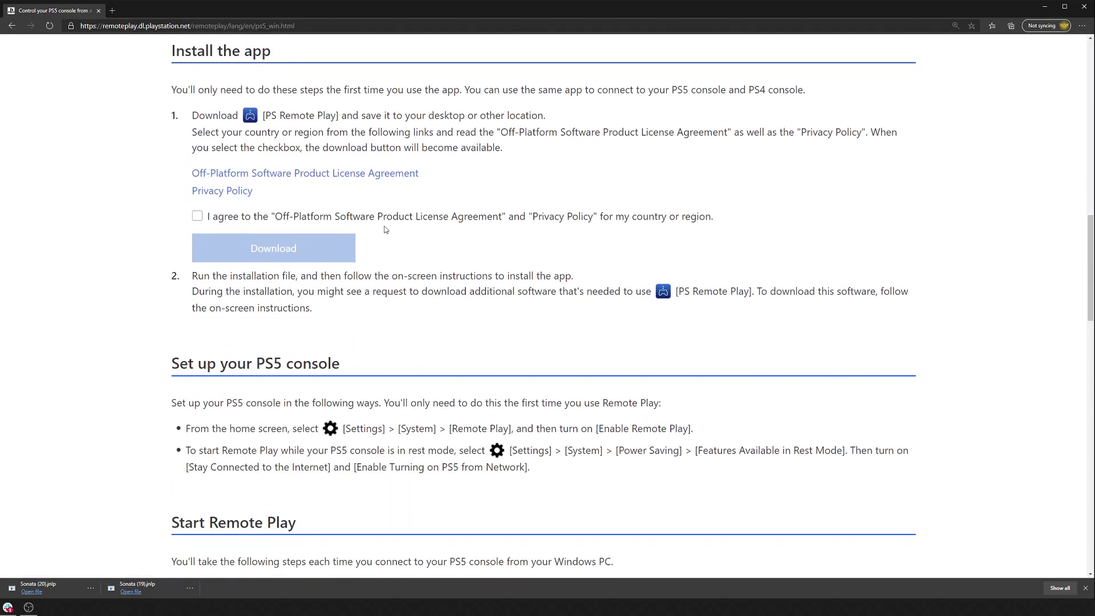
{"action": "left_click", "coordinate": [197, 216]}
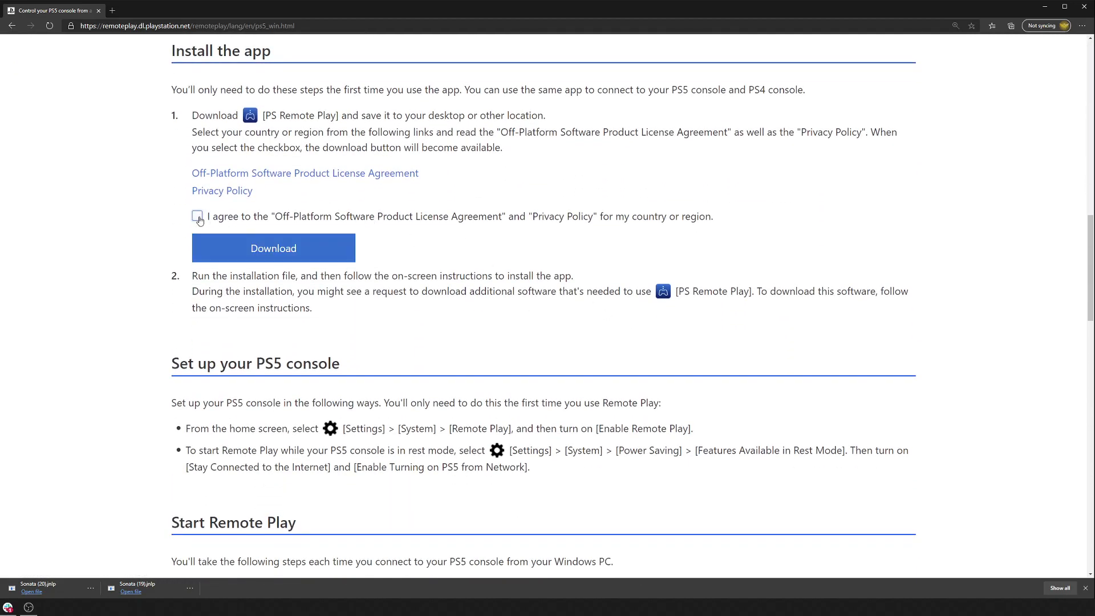
{"action": "left_click", "coordinate": [197, 216]}
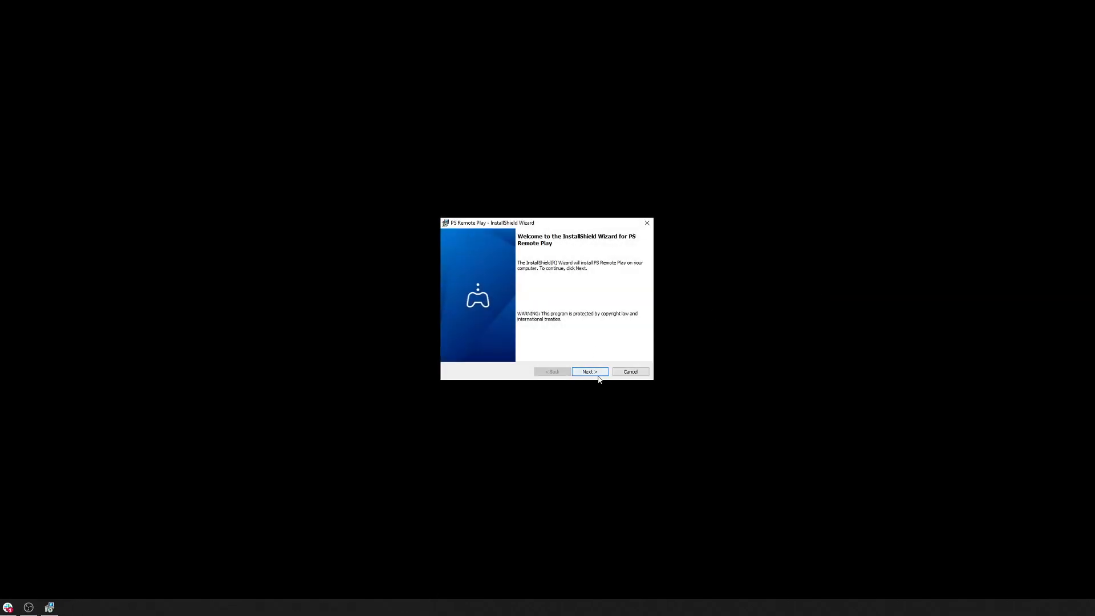
- Advance the PS Remote Play InstallShield Wizard past its welcome page to install
{"action": "left_click", "coordinate": [590, 371]}
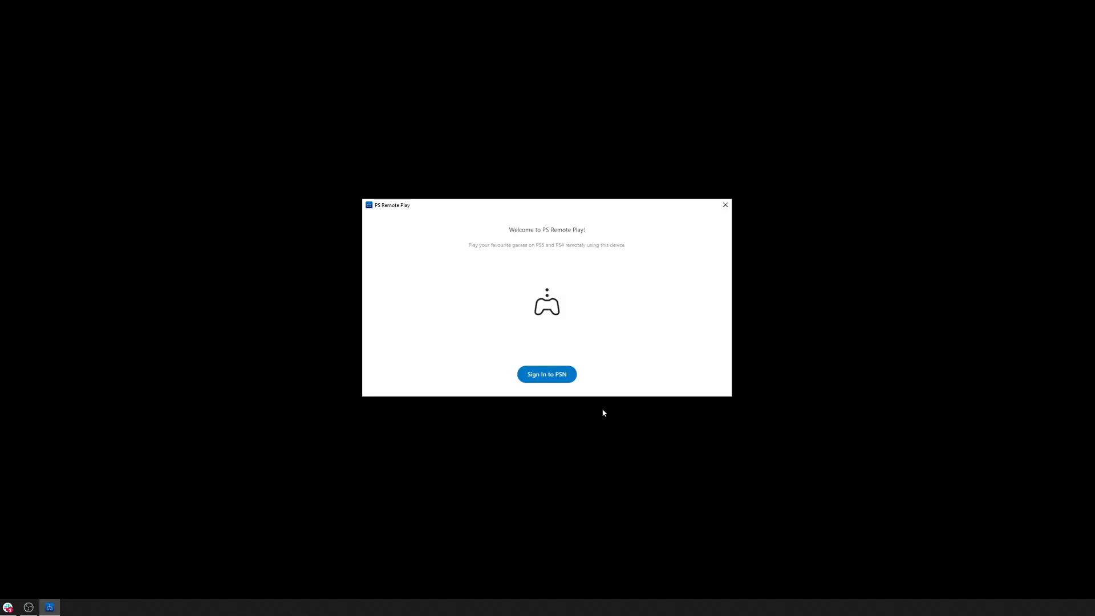
{"action": "mouse_move", "coordinate": [551, 376]}
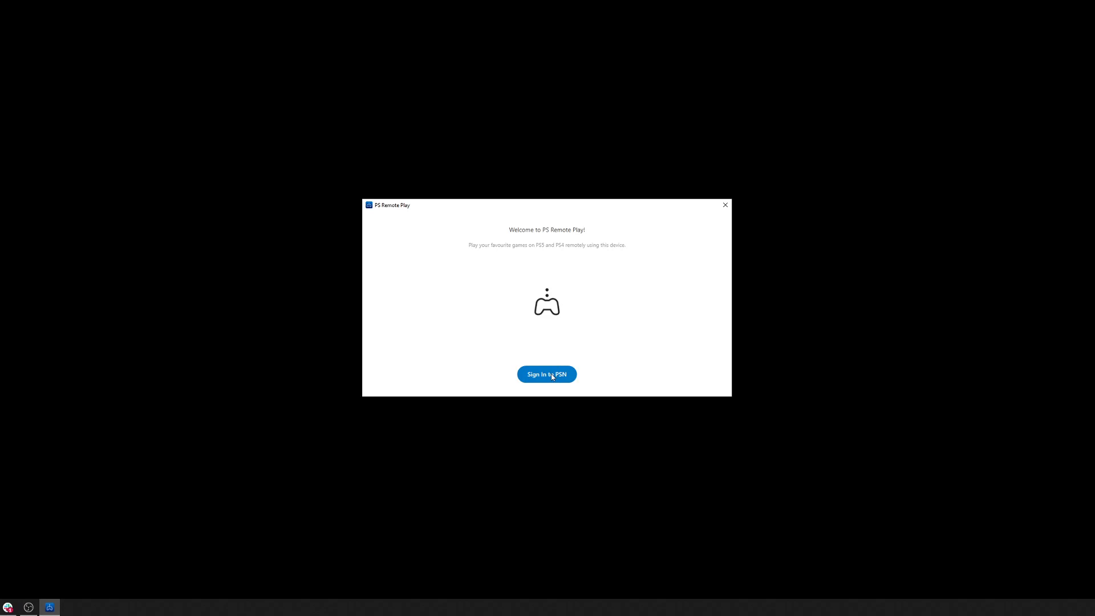
- Choose Sign In to PSN on the PS Remote Play welcome screen
{"action": "left_click", "coordinate": [546, 374]}
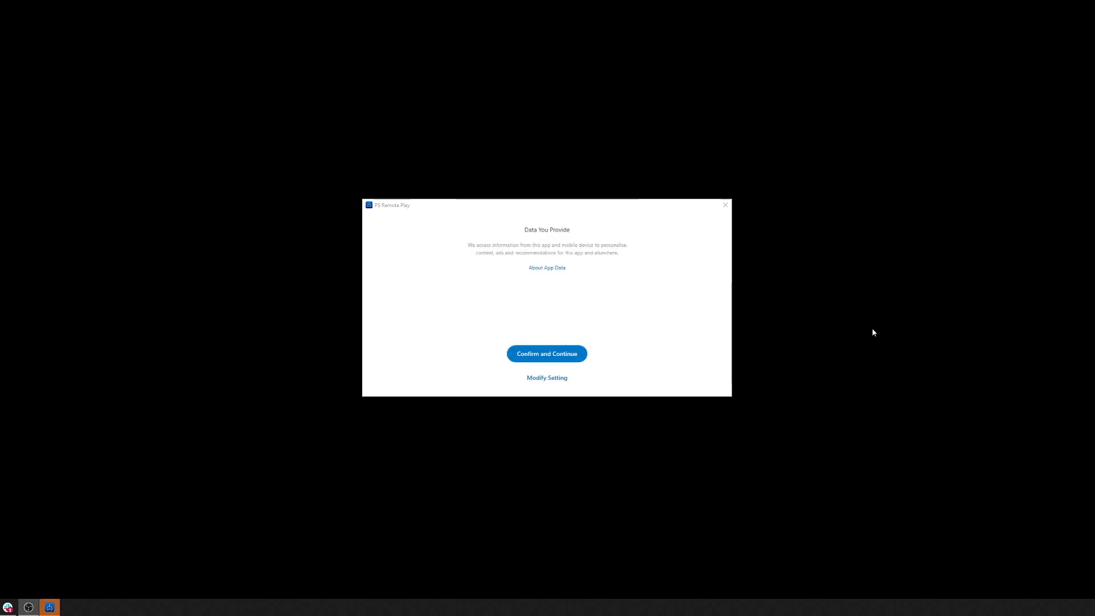
{"action": "mouse_move", "coordinate": [535, 364]}
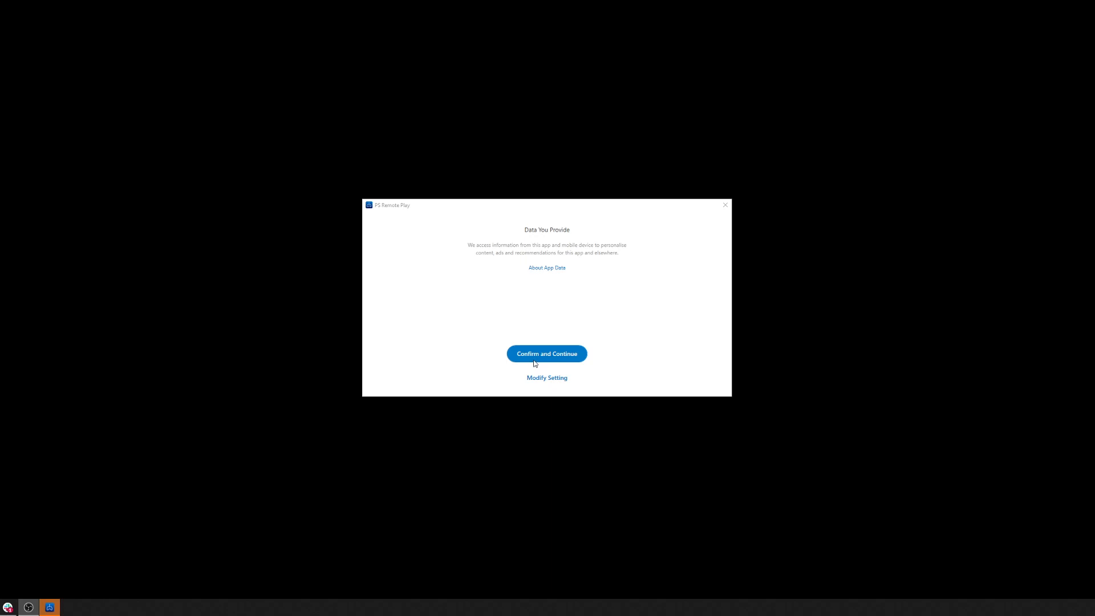
- Modify the data-sharing setting to Limited Data and confirm and continue
{"action": "left_click", "coordinate": [547, 378]}
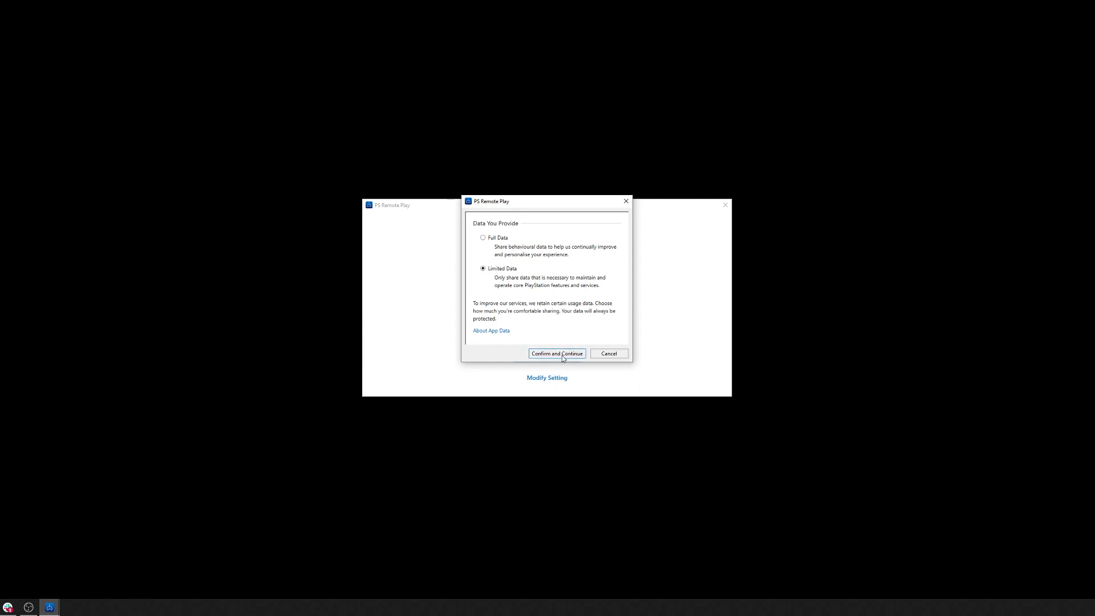
{"action": "left_click", "coordinate": [557, 354]}
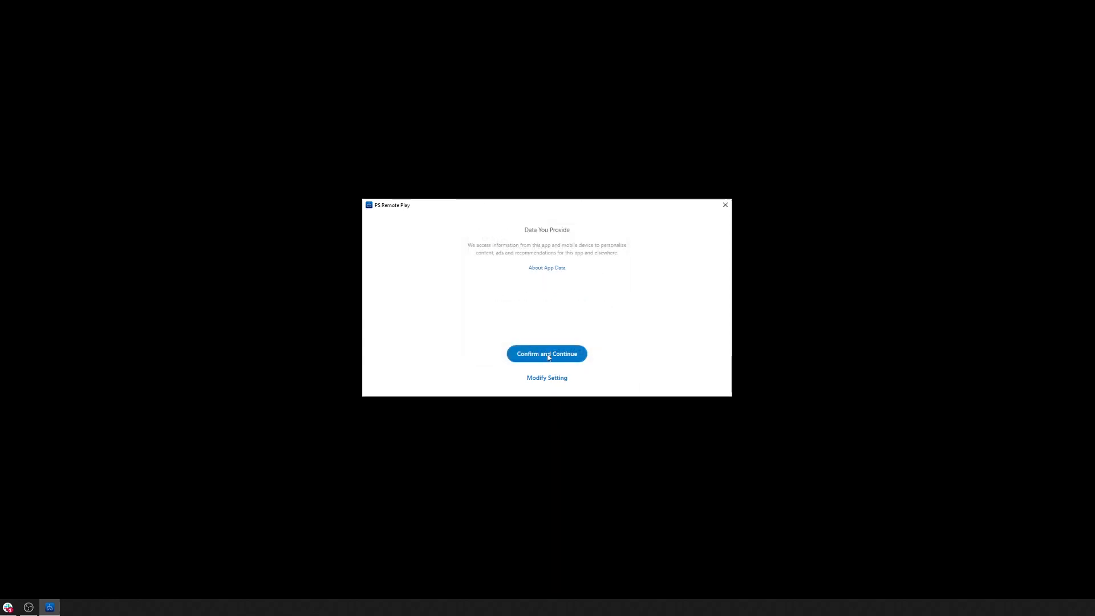
{"action": "left_click", "coordinate": [546, 354]}
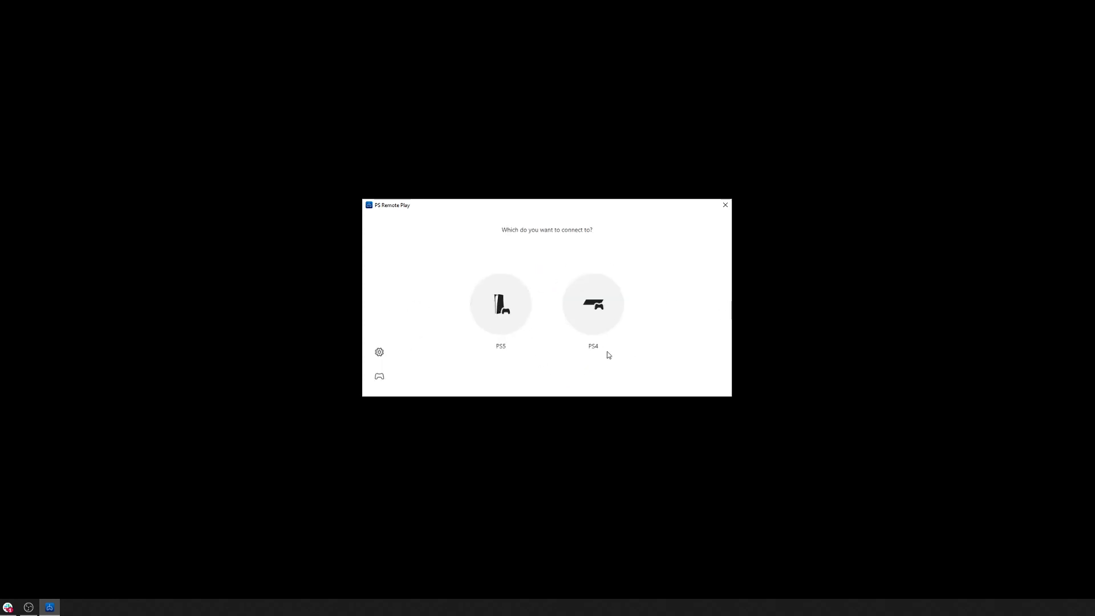
{"action": "mouse_move", "coordinate": [433, 366]}
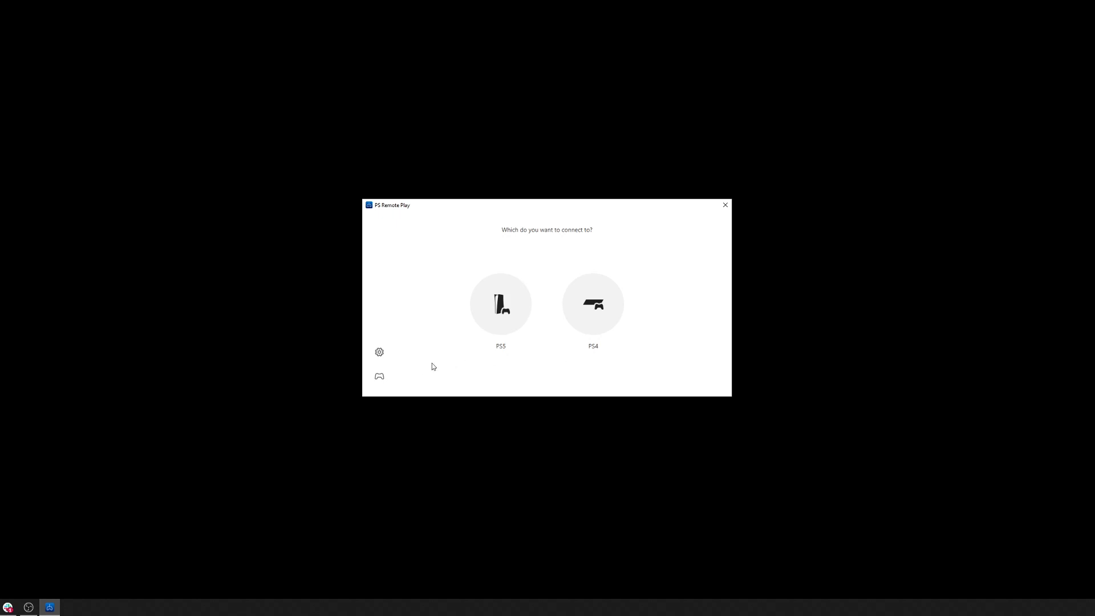
{"action": "mouse_move", "coordinate": [379, 376]}
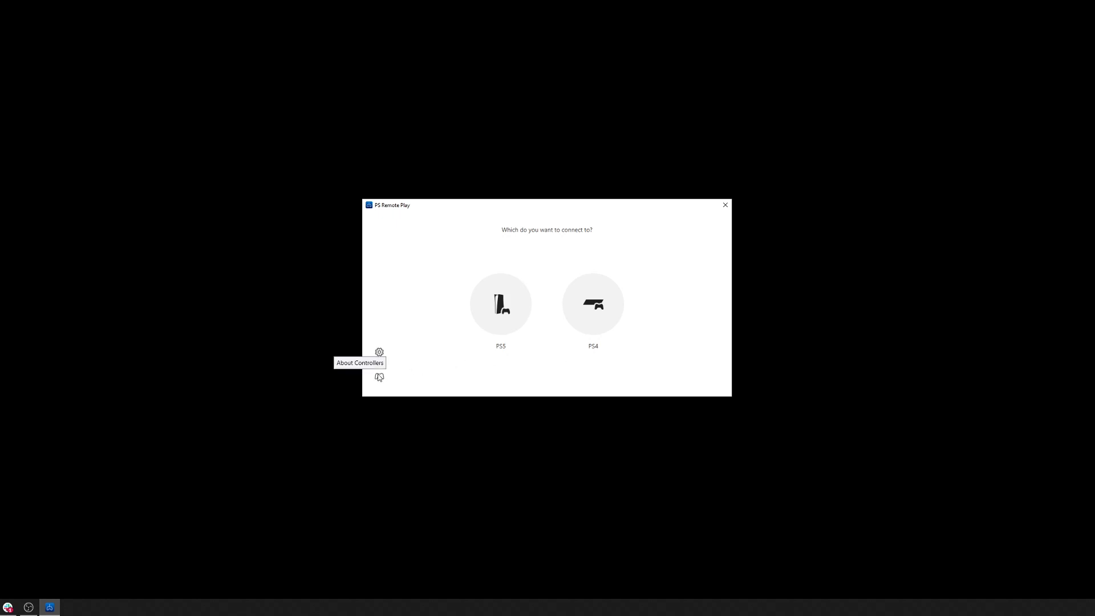
{"action": "mouse_move", "coordinate": [377, 379]}
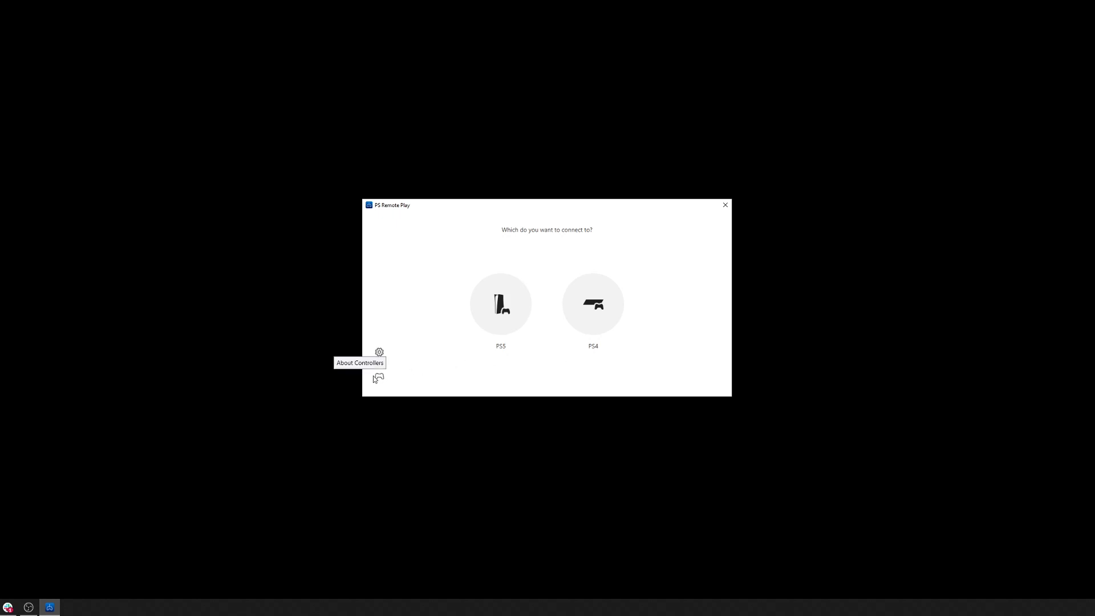
{"action": "mouse_move", "coordinate": [514, 312]}
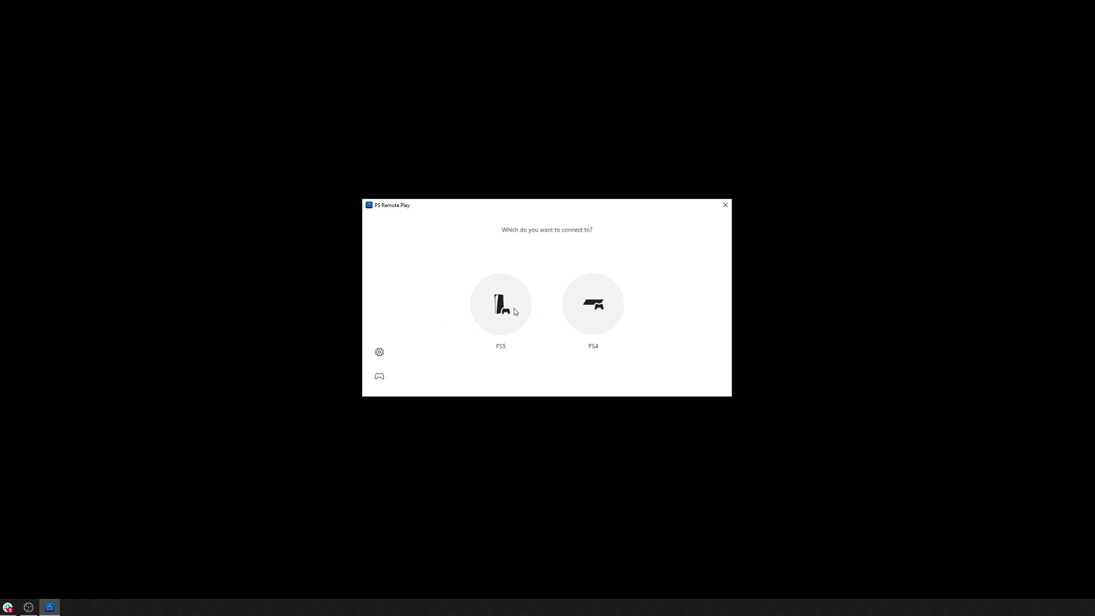
{"action": "mouse_move", "coordinate": [379, 377]}
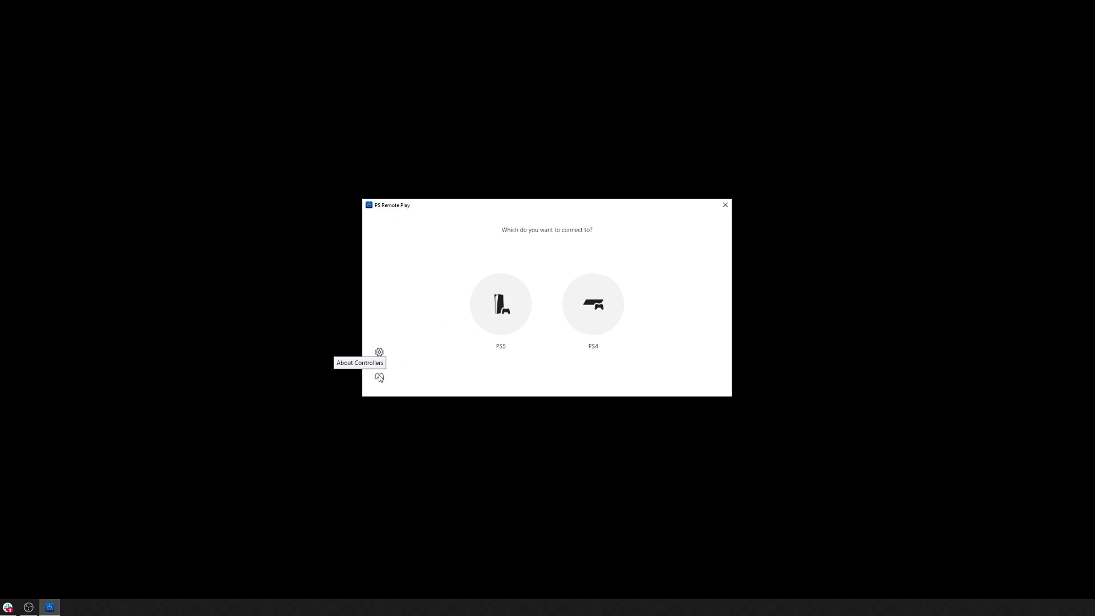
- View the About Controllers information and dismiss the controller tip
{"action": "left_click", "coordinate": [379, 376]}
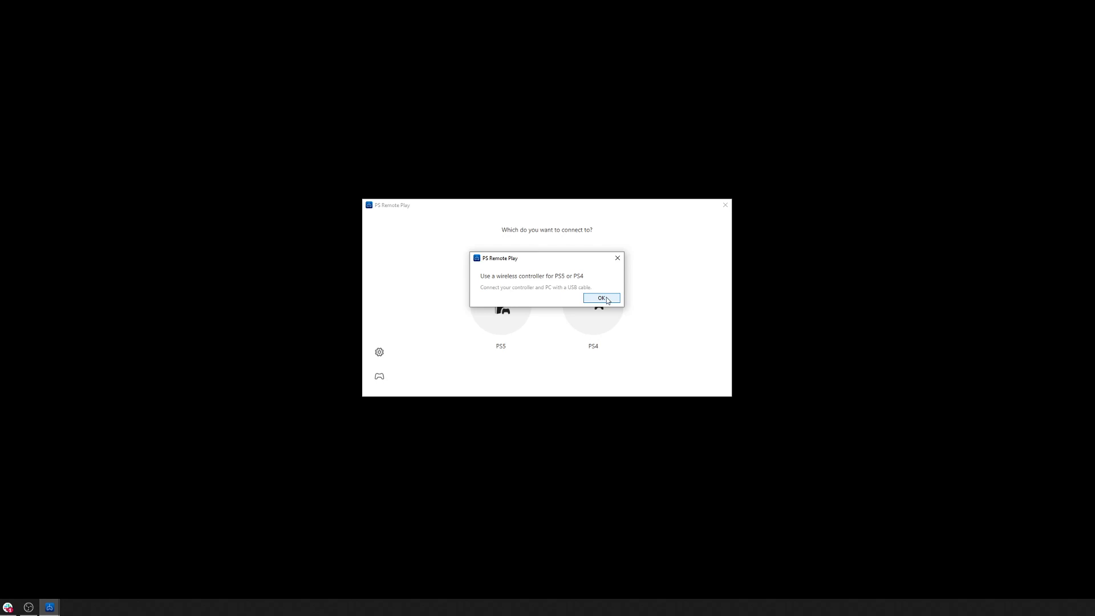
{"action": "left_click", "coordinate": [601, 297]}
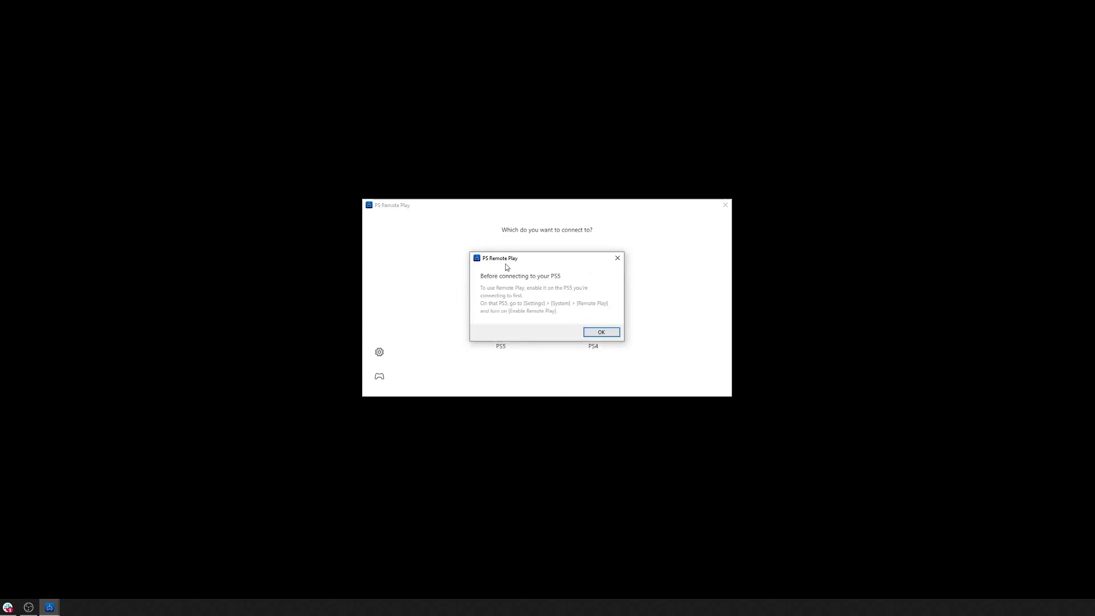
- Acknowledge the 'Before connecting to your PS5' notice and connect to the console
{"action": "left_click", "coordinate": [601, 332]}
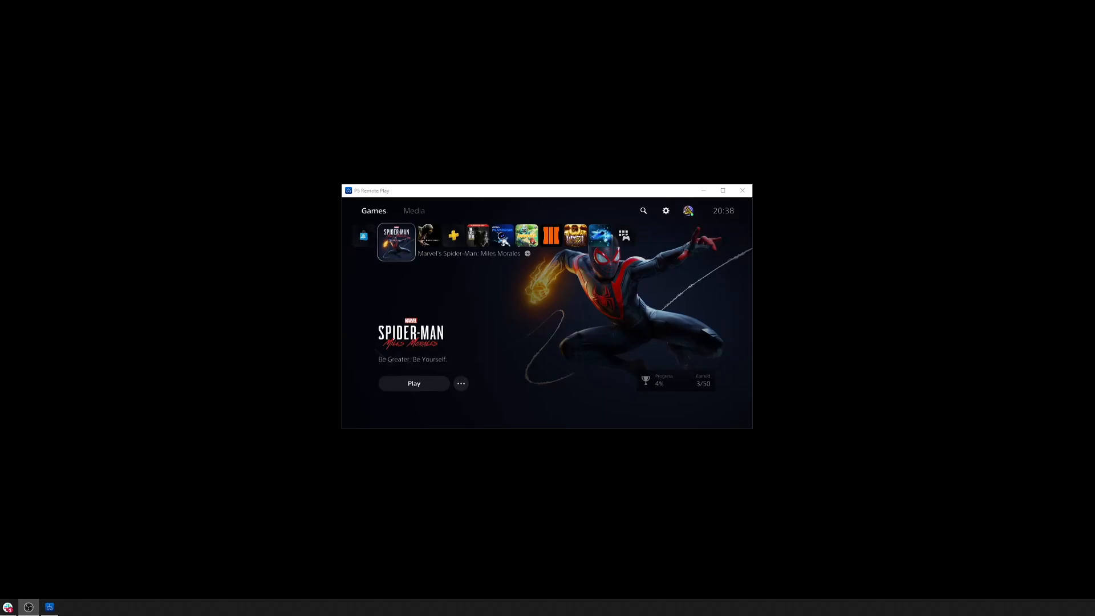
{"action": "mouse_move", "coordinate": [539, 283]}
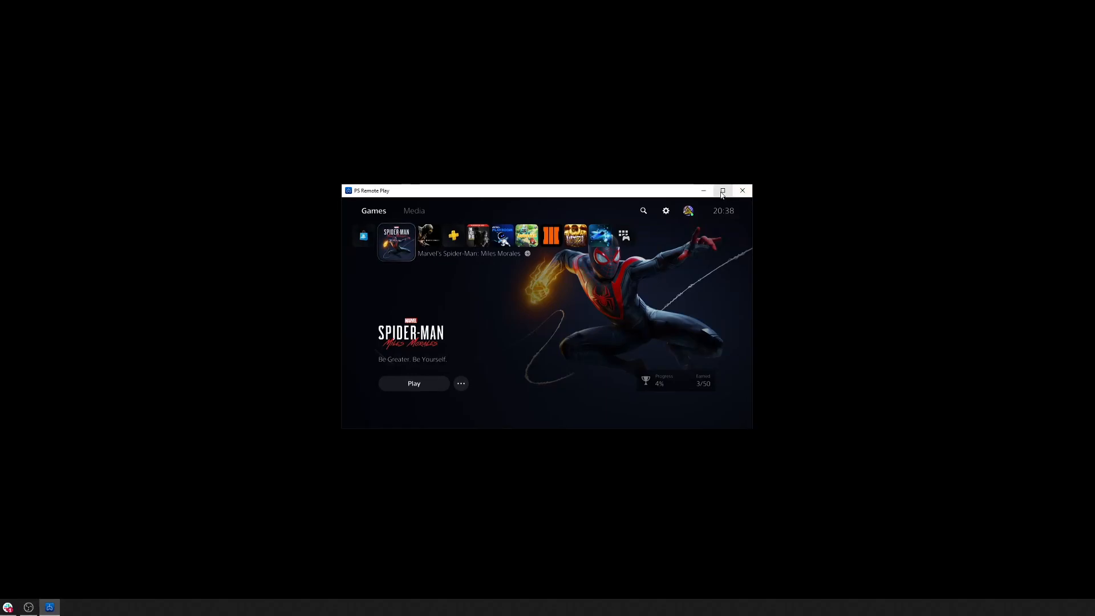
- Enlarge the Remote Play stream window to fill the screen
{"action": "left_click", "coordinate": [722, 191]}
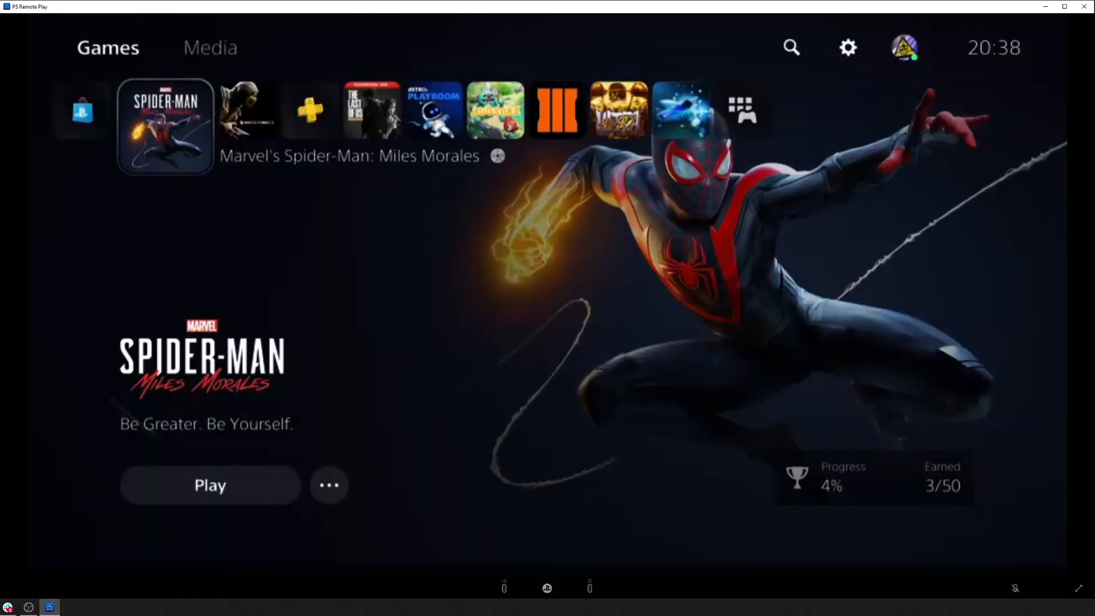
{"action": "mouse_move", "coordinate": [97, 214]}
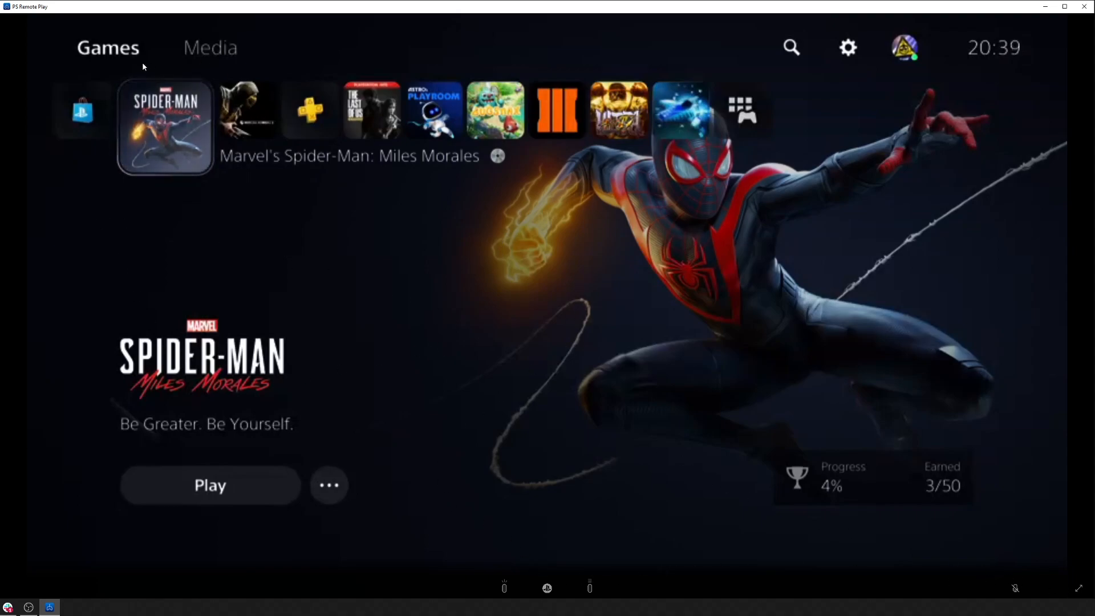
{"action": "mouse_move", "coordinate": [547, 595]}
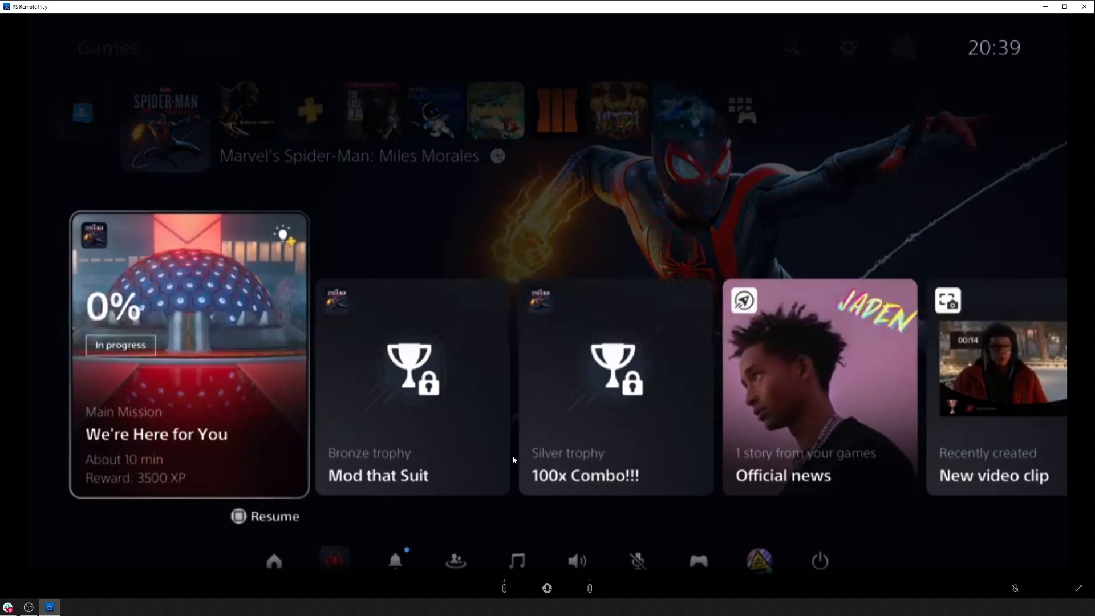
{"action": "mouse_move", "coordinate": [136, 279]}
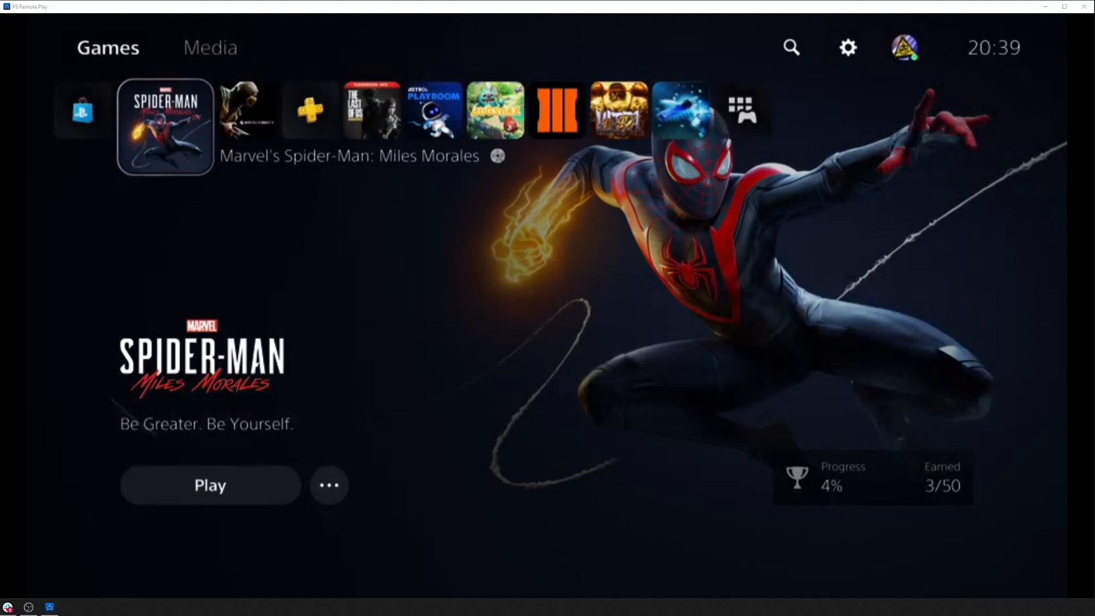
- Add a Bluetooth device in Windows Settings, pair the Wireless Controller, and finish
{"action": "left_click", "coordinate": [71, 606]}
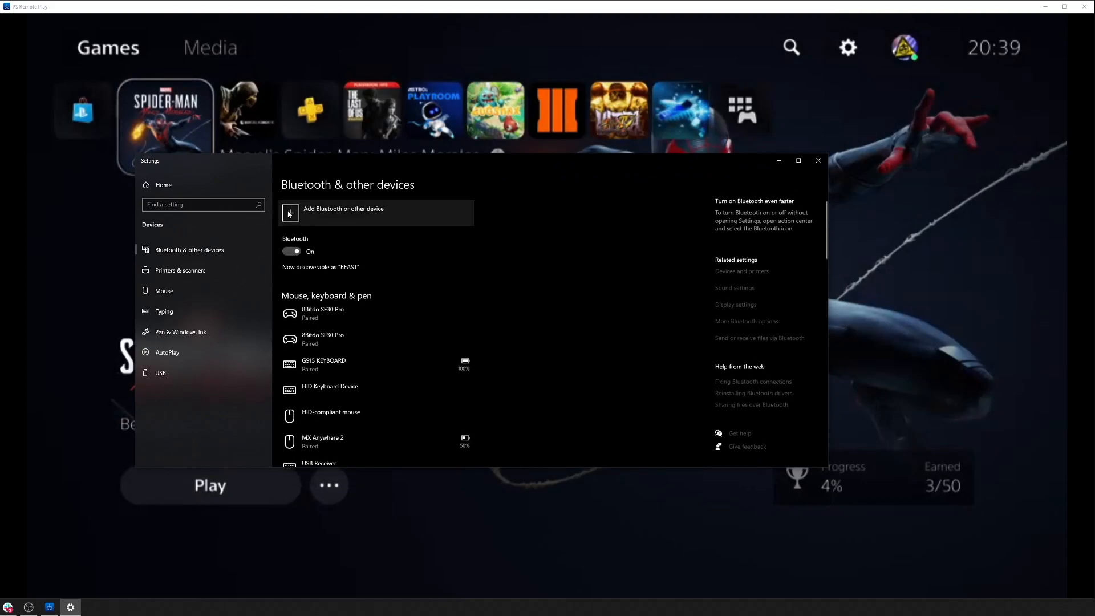
{"action": "left_click", "coordinate": [290, 213]}
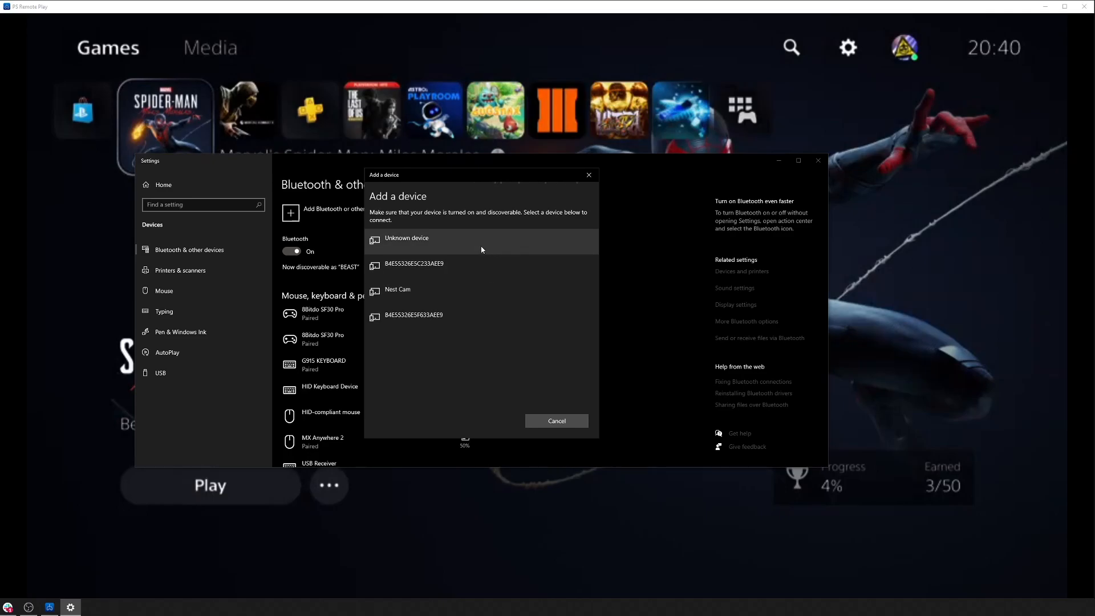
{"action": "mouse_move", "coordinate": [487, 326]}
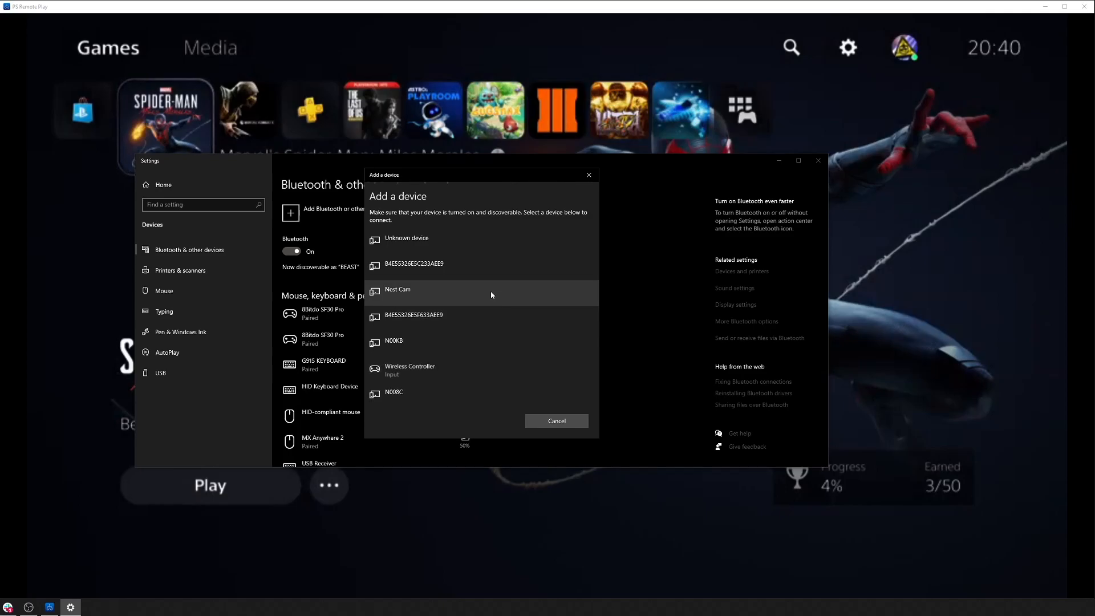
{"action": "scroll", "scroll_direction": "down", "scroll_amount": 3}
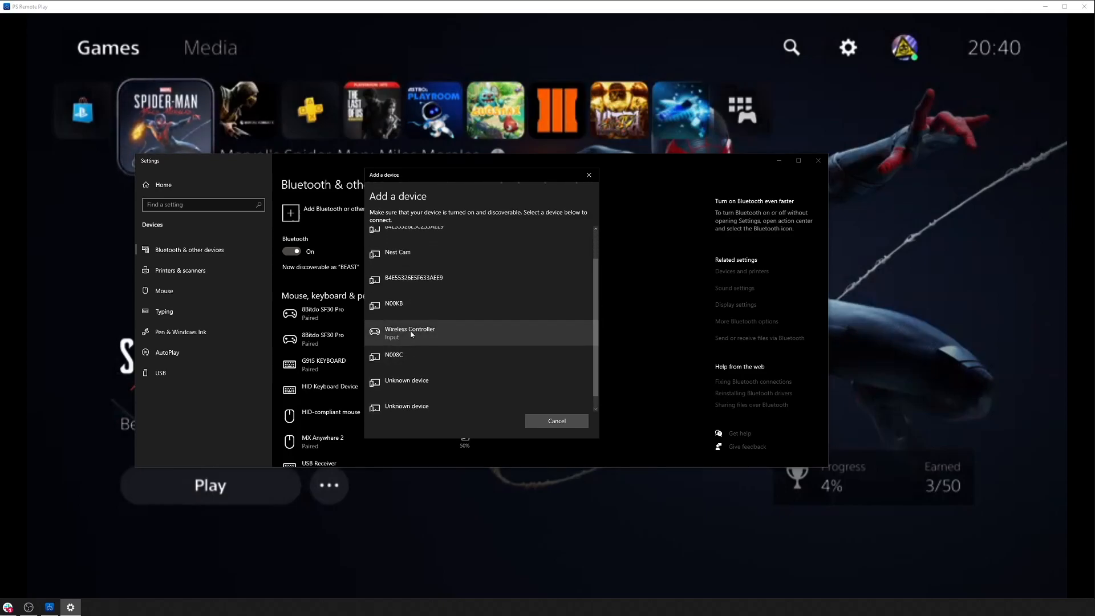
{"action": "left_click", "coordinate": [409, 333]}
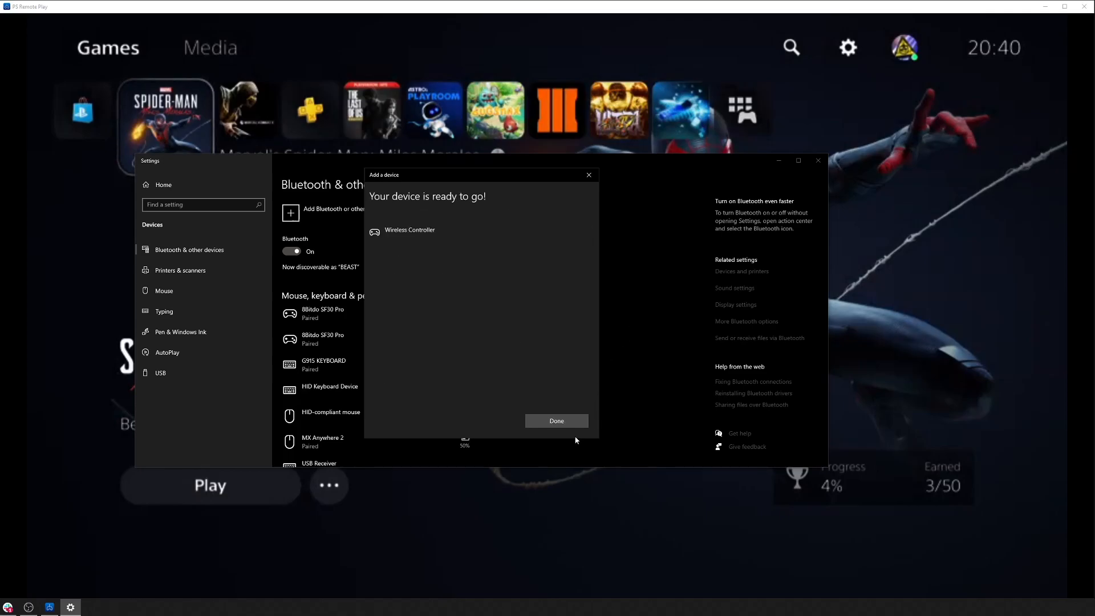
{"action": "mouse_move", "coordinate": [564, 422]}
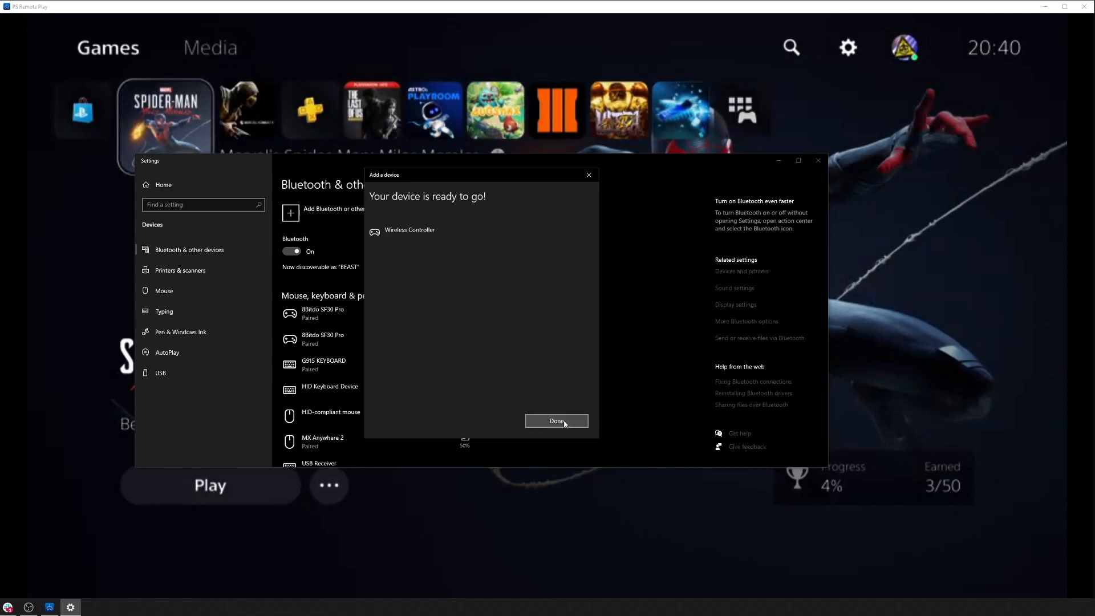
{"action": "left_click", "coordinate": [556, 421]}
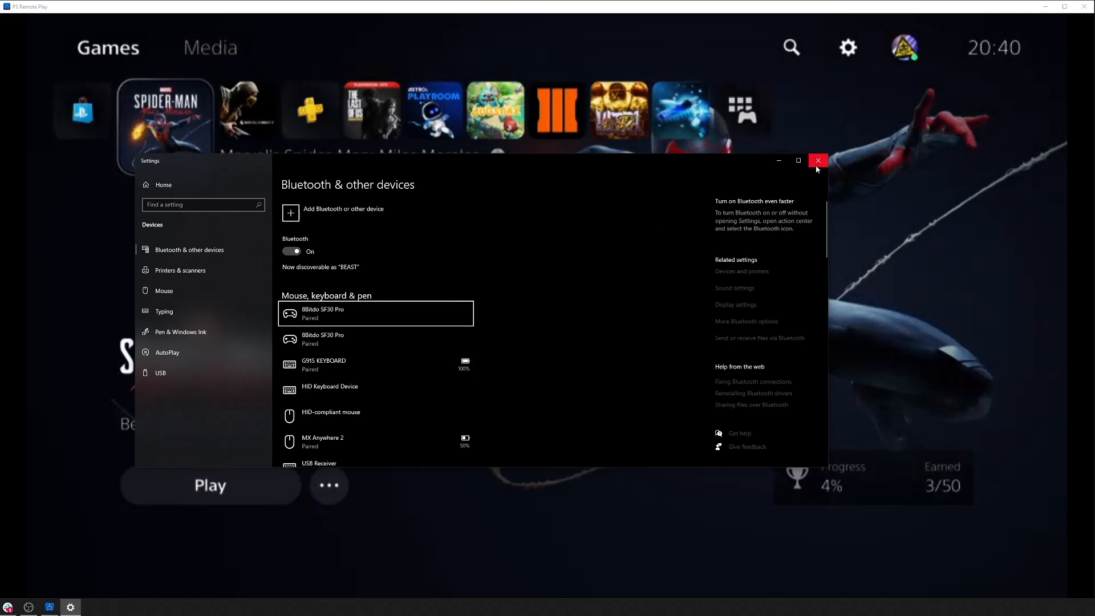
- Close Windows Settings and open the Spider-Man game's options menu in Remote Play
{"action": "left_click", "coordinate": [817, 161]}
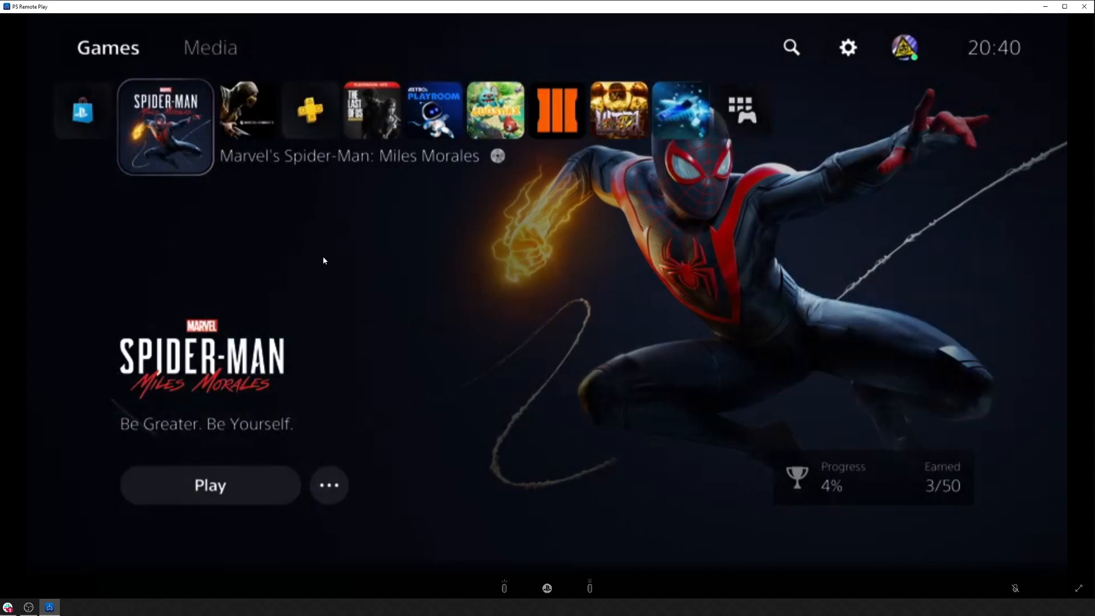
{"action": "mouse_move", "coordinate": [429, 442]}
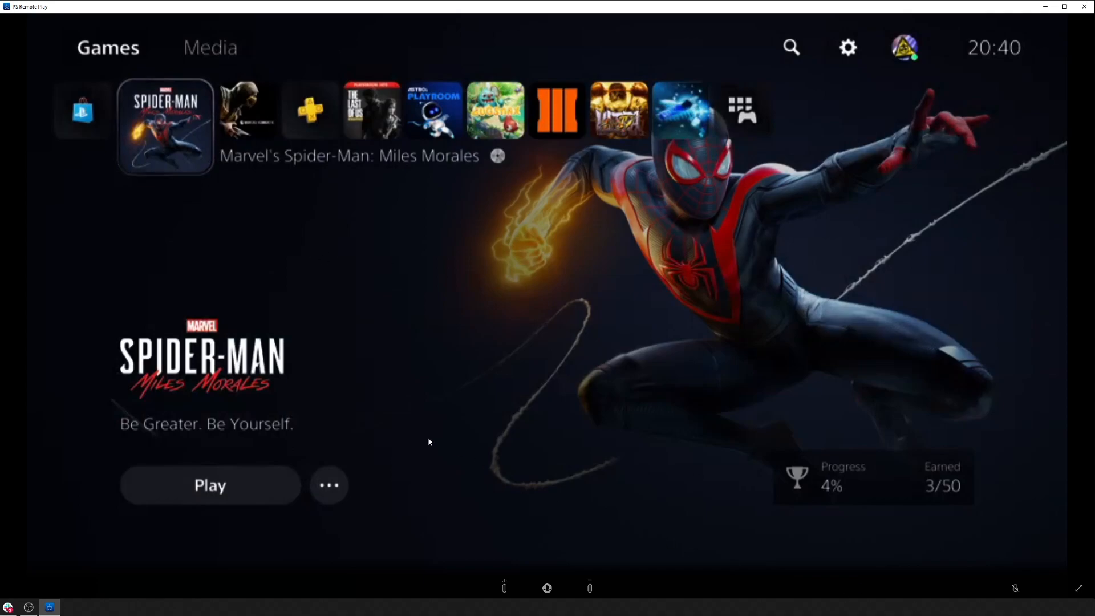
{"action": "mouse_move", "coordinate": [397, 260]}
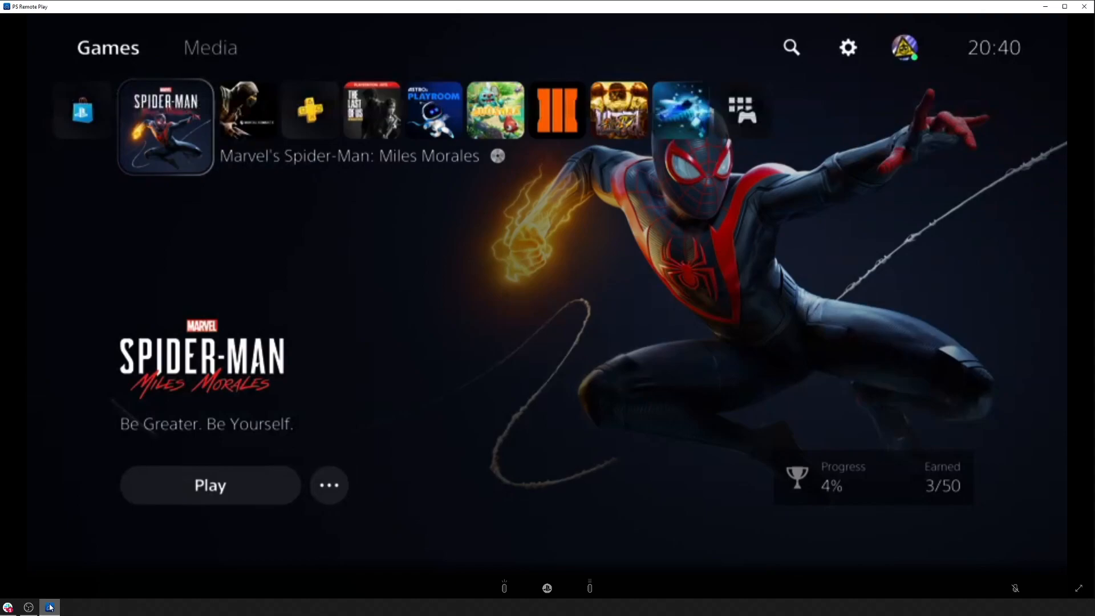
{"action": "mouse_move", "coordinate": [592, 591]}
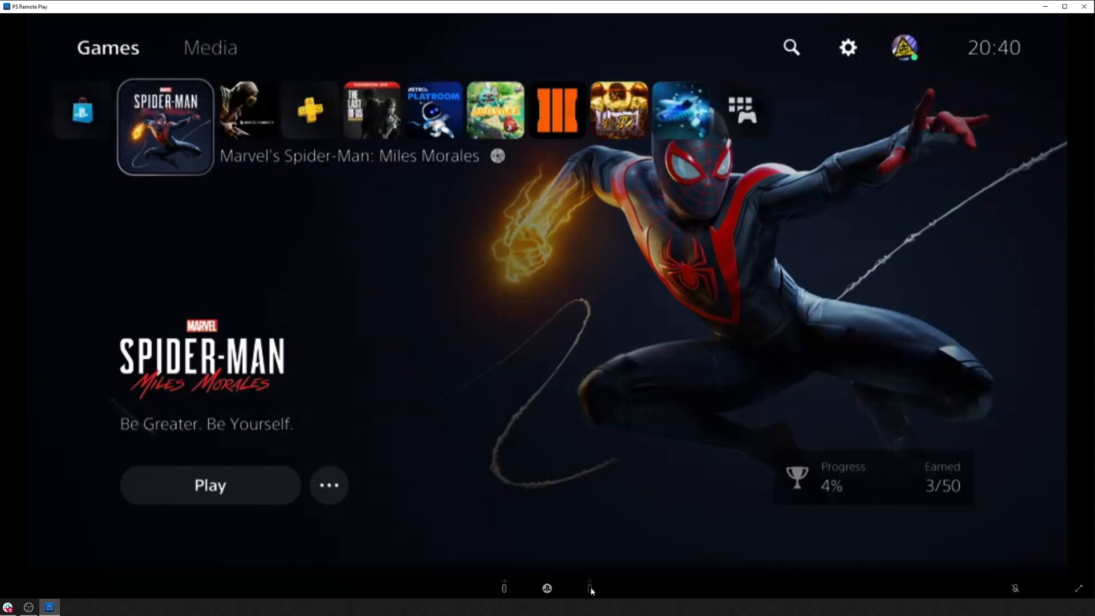
{"action": "left_click", "coordinate": [329, 485]}
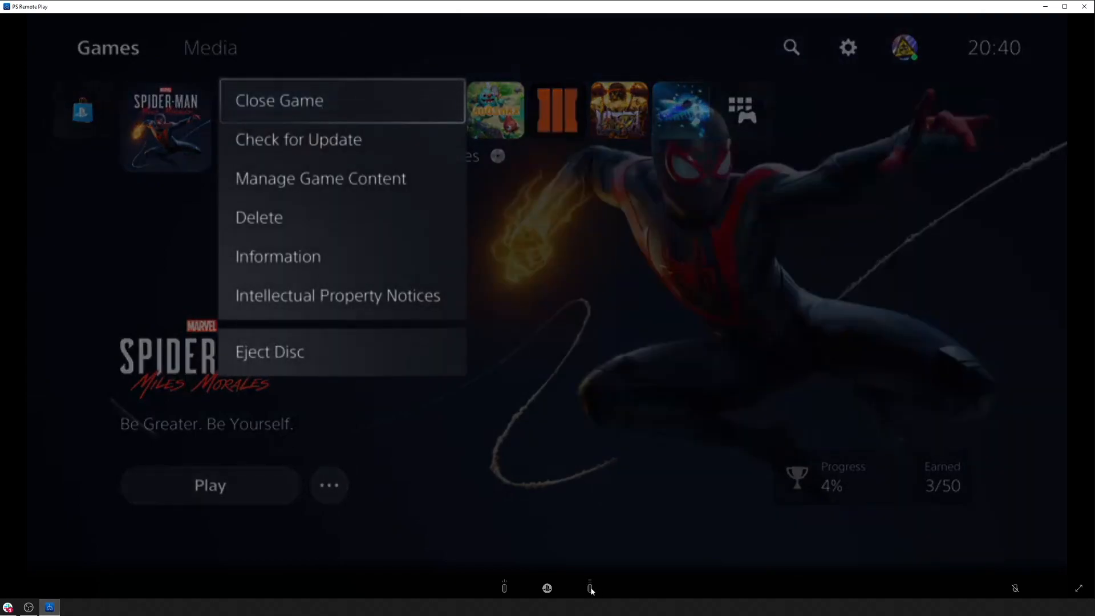
{"action": "mouse_move", "coordinate": [740, 591]}
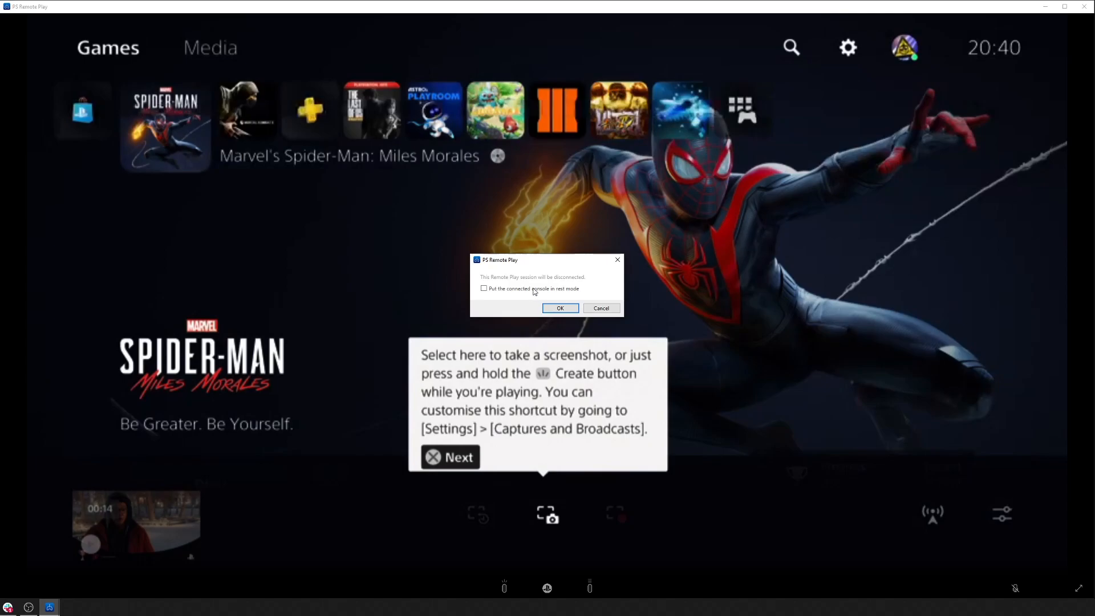
- Confirm disconnecting the Remote Play session to return to console selection
{"action": "left_click", "coordinate": [560, 308]}
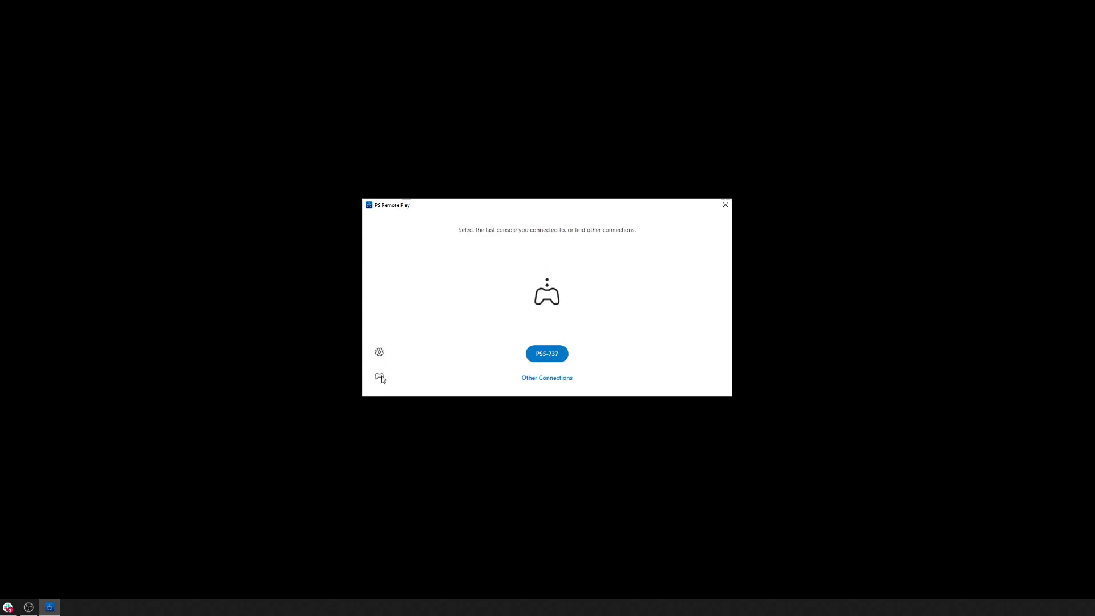
{"action": "left_click", "coordinate": [380, 376]}
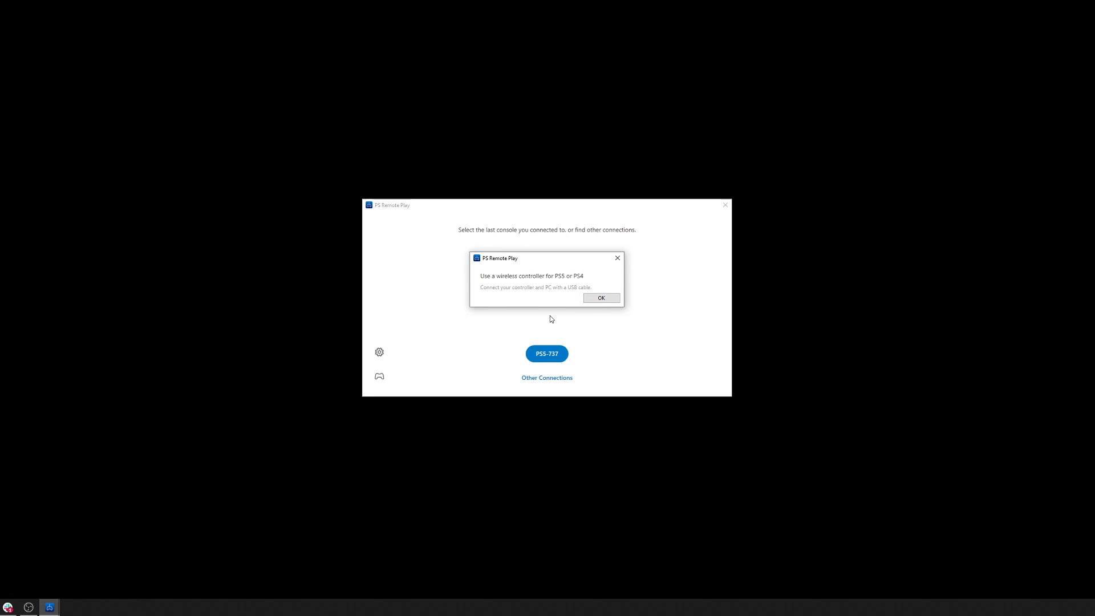
{"action": "mouse_move", "coordinate": [464, 388]}
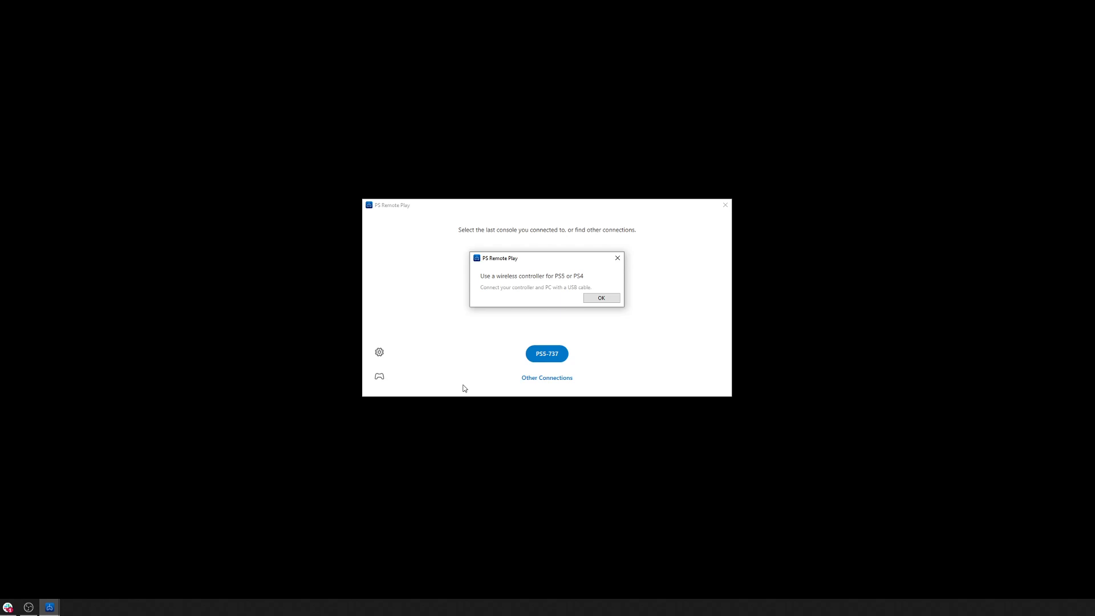
{"action": "left_click", "coordinate": [601, 298]}
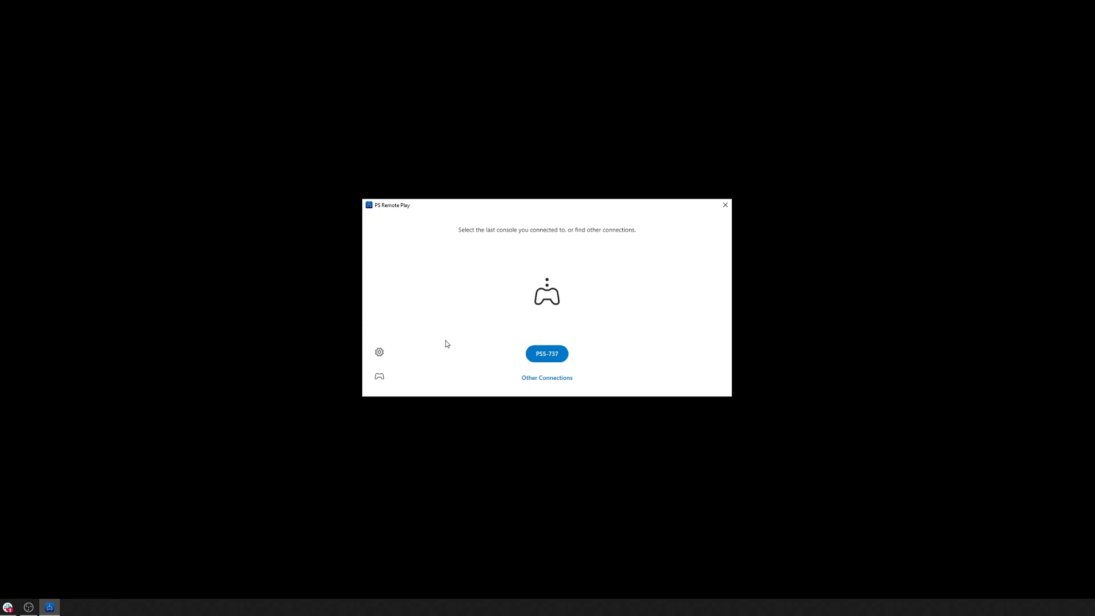
- Set PS4 Remote Play resolution to 1080p, dismiss the notice, and save settings
{"action": "left_click", "coordinate": [379, 376]}
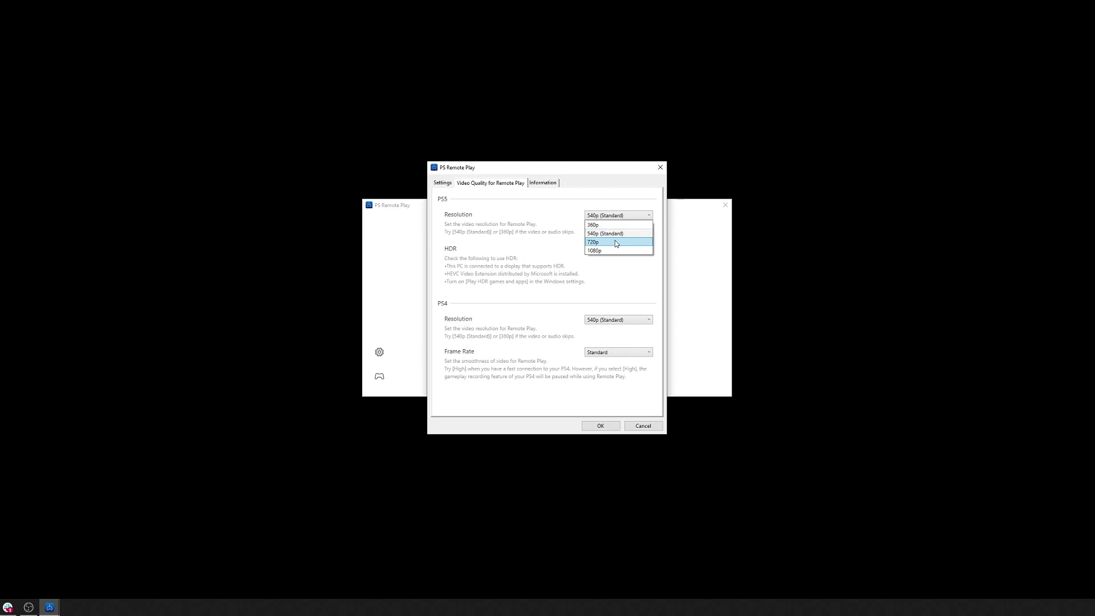
{"action": "left_click", "coordinate": [594, 250]}
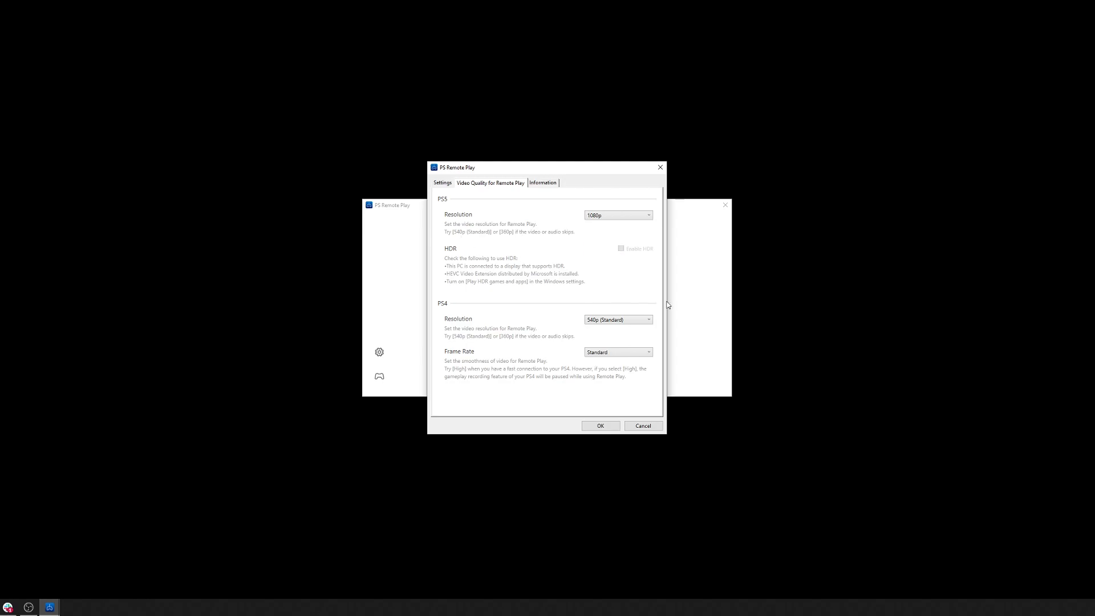
{"action": "left_click", "coordinate": [618, 215]}
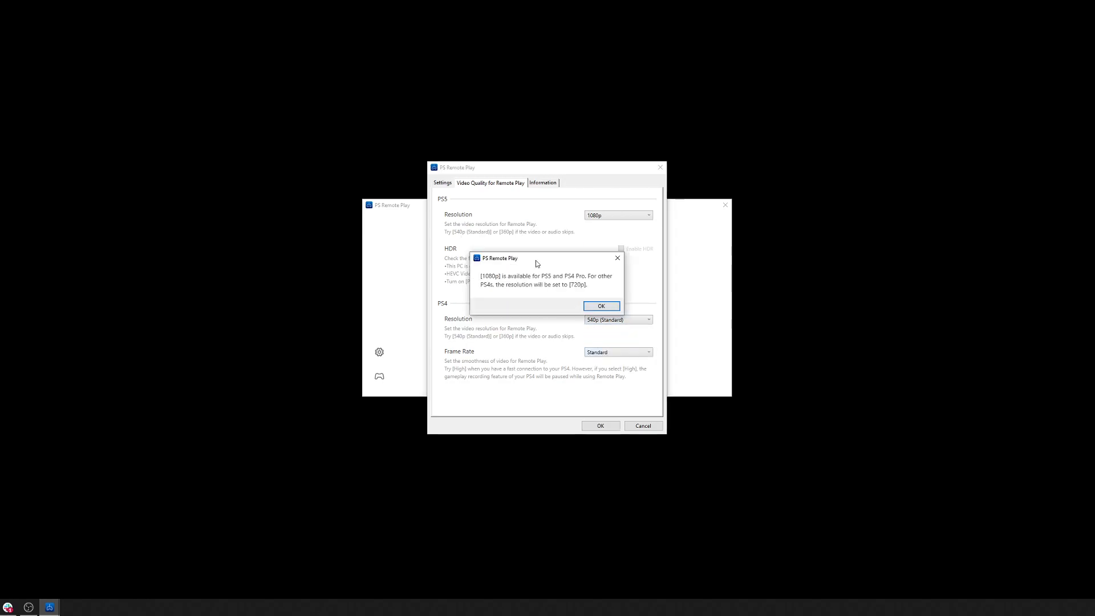
{"action": "left_click", "coordinate": [601, 306]}
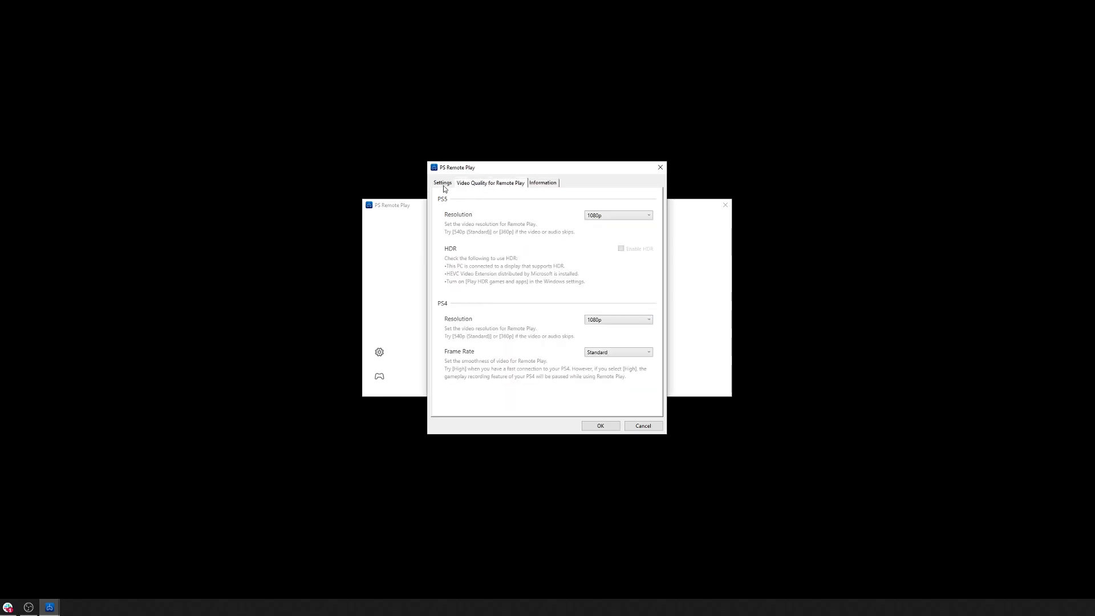
{"action": "left_click", "coordinate": [442, 182]}
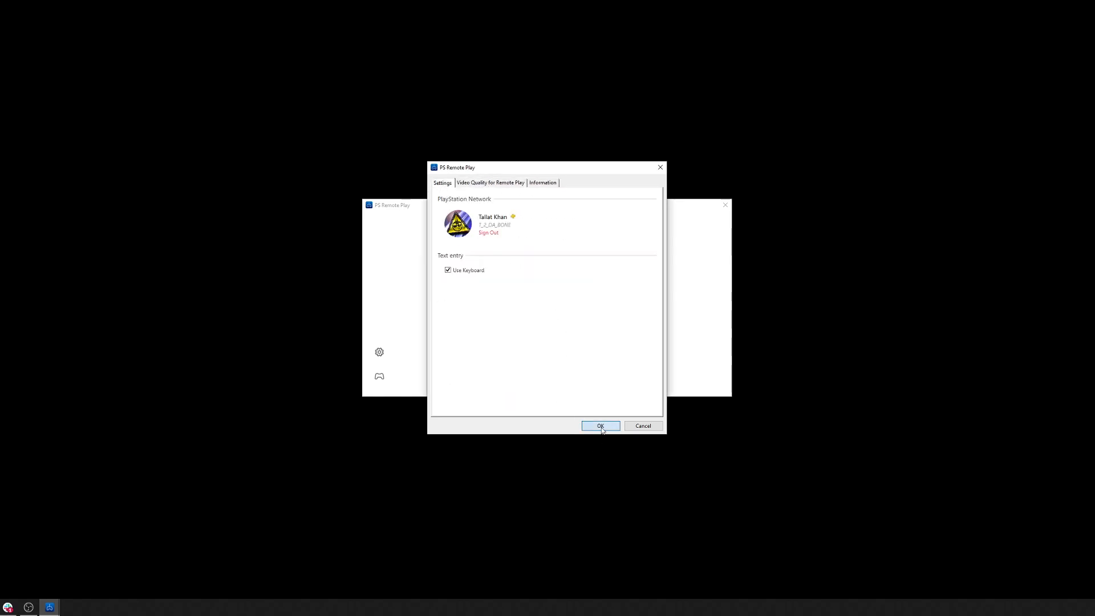
{"action": "left_click", "coordinate": [600, 425]}
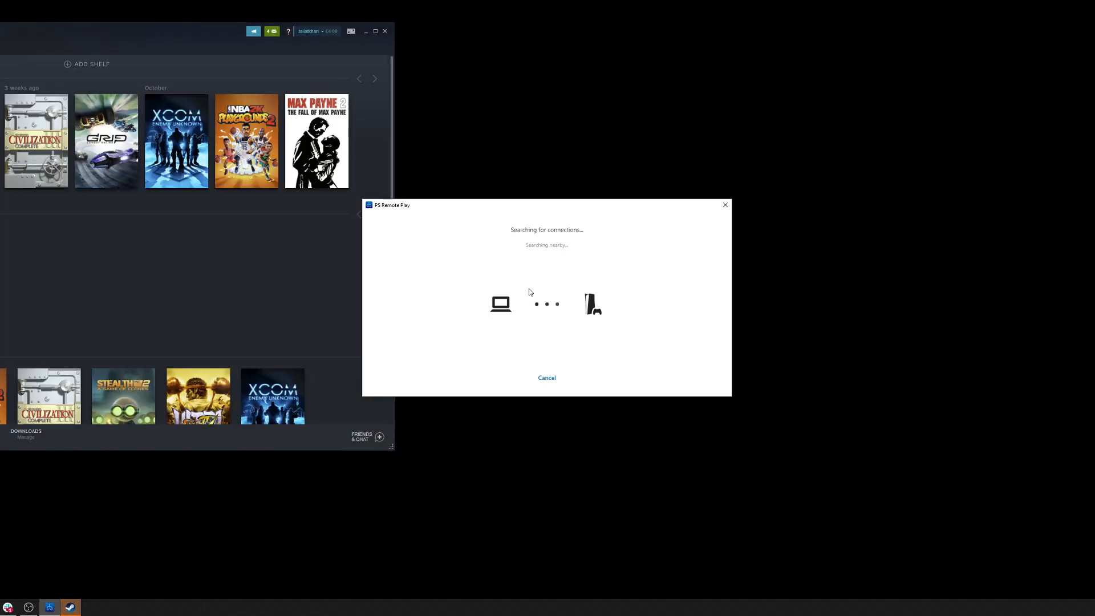
{"action": "mouse_move", "coordinate": [143, 70]}
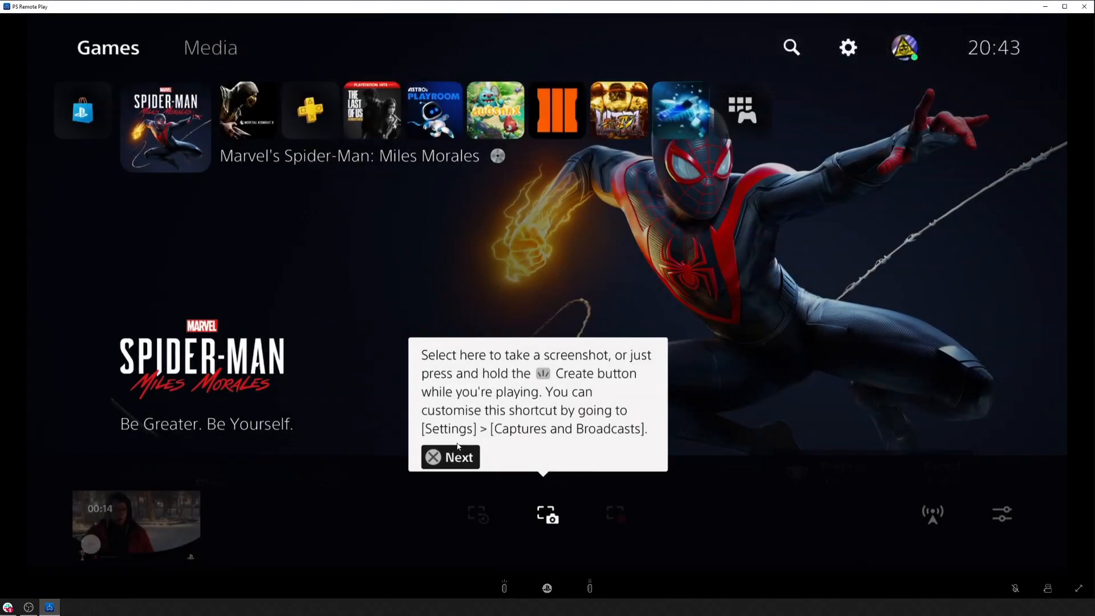
{"action": "mouse_move", "coordinate": [365, 453]}
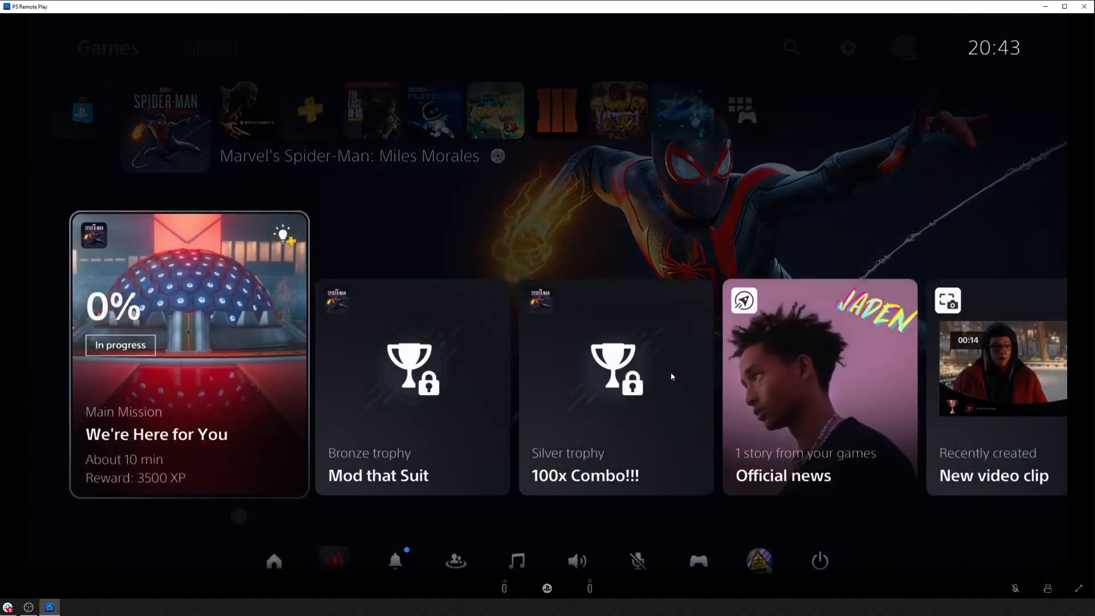
- Select the Spider-Man: Miles Morales switcher card in the PS5 control centre
{"action": "scroll", "scroll_direction": "right", "scroll_amount": 3}
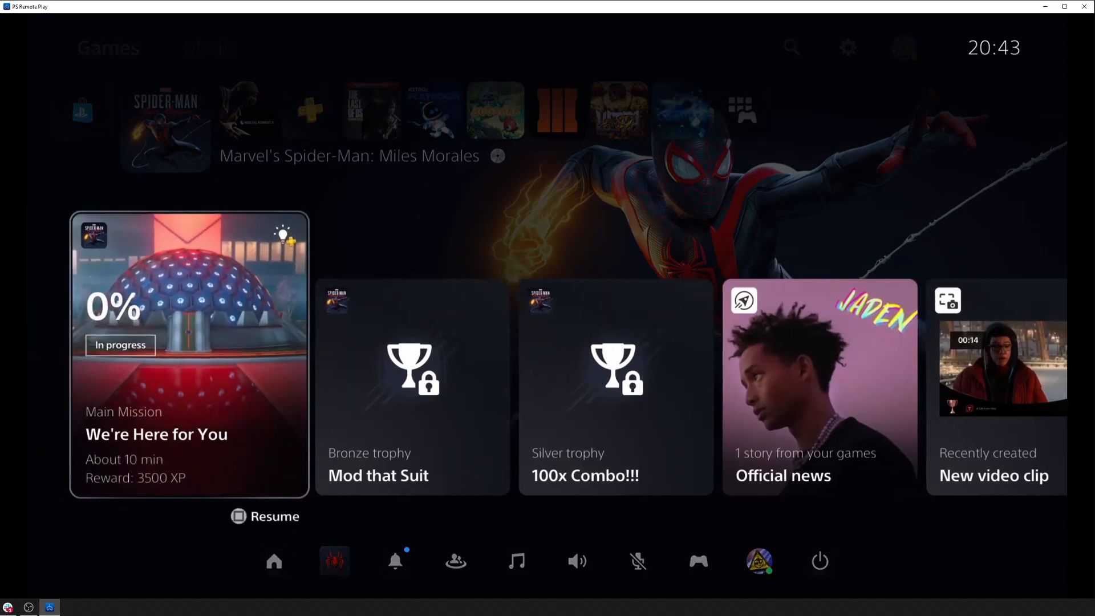
{"action": "left_click", "coordinate": [273, 561]}
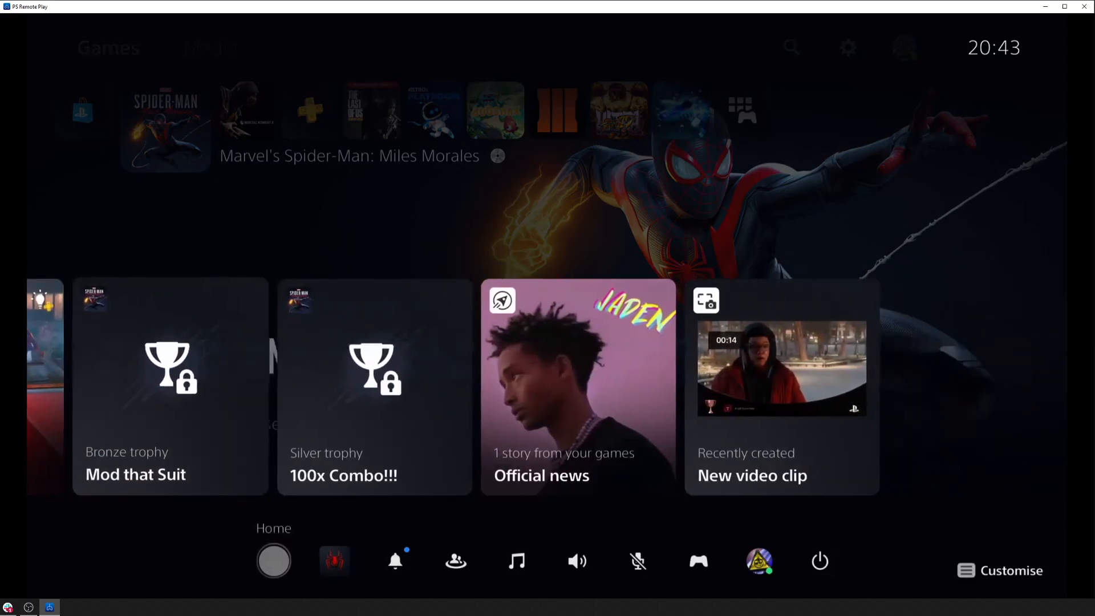
{"action": "left_click", "coordinate": [334, 561]}
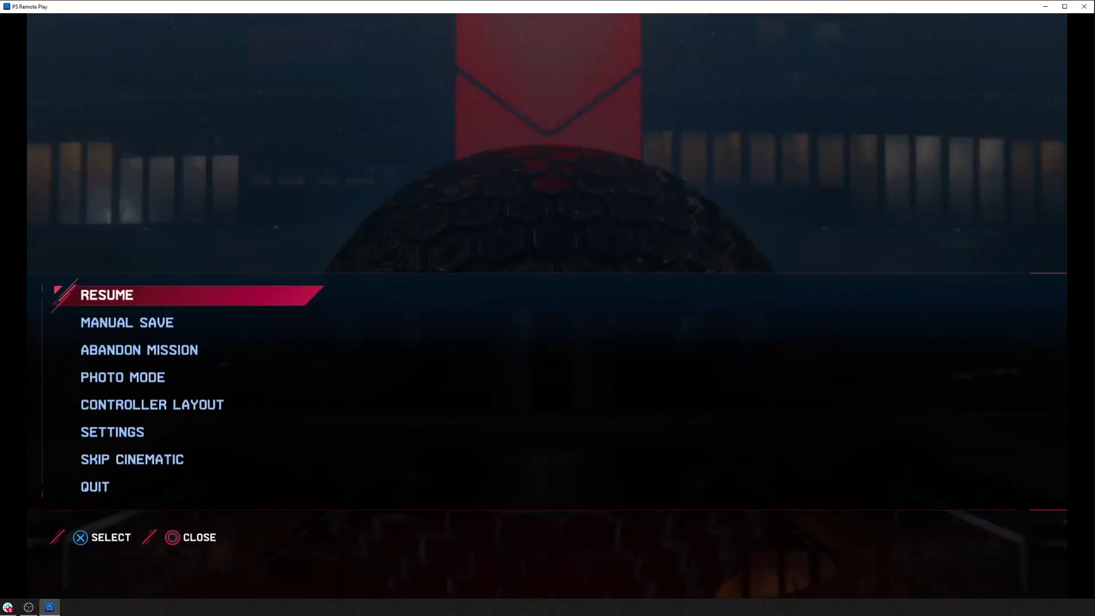
- Choose RESUME in the Spider-Man pause menu and play the snowy plaza encounter
{"action": "left_click", "coordinate": [106, 295]}
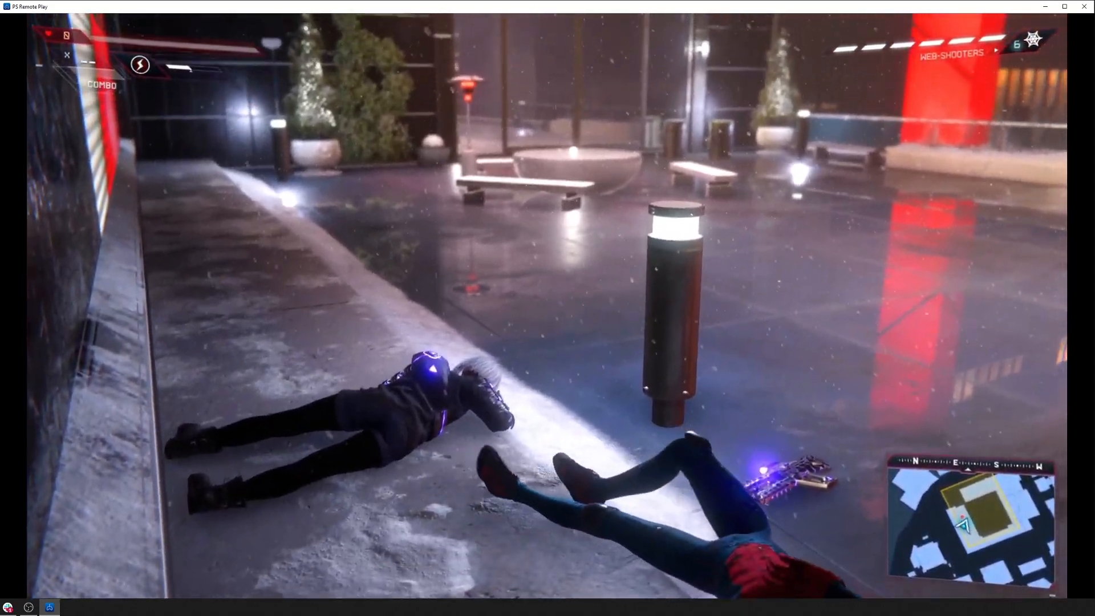
- Press the PS button and pick the Mortal Kombat card from the Switcher
{"action": "key", "text": "PS"}
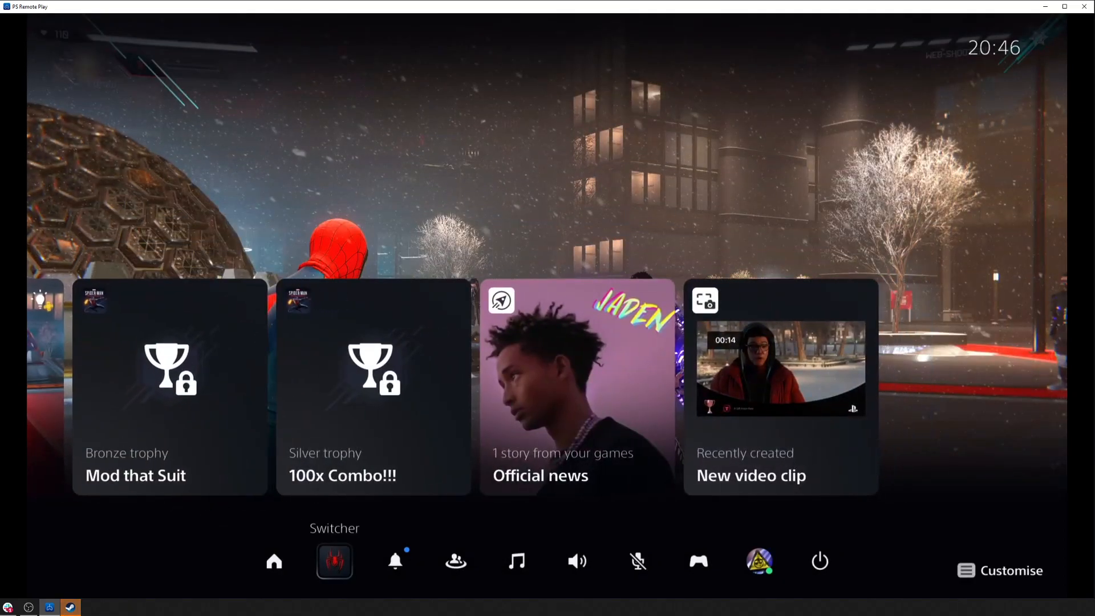
{"action": "left_click", "coordinate": [334, 563]}
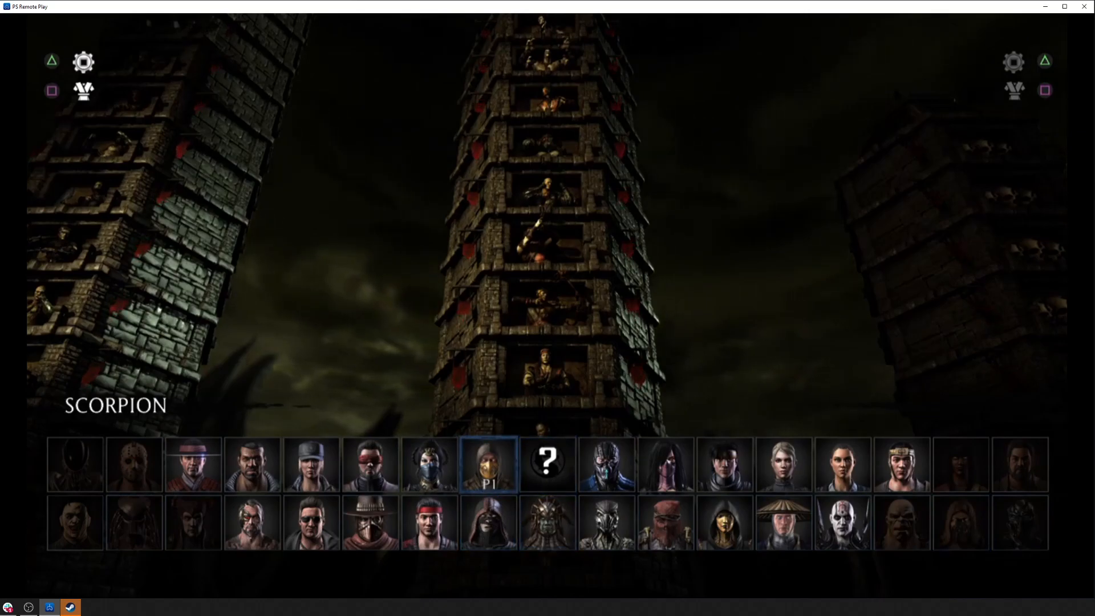
{"action": "left_click", "coordinate": [488, 479]}
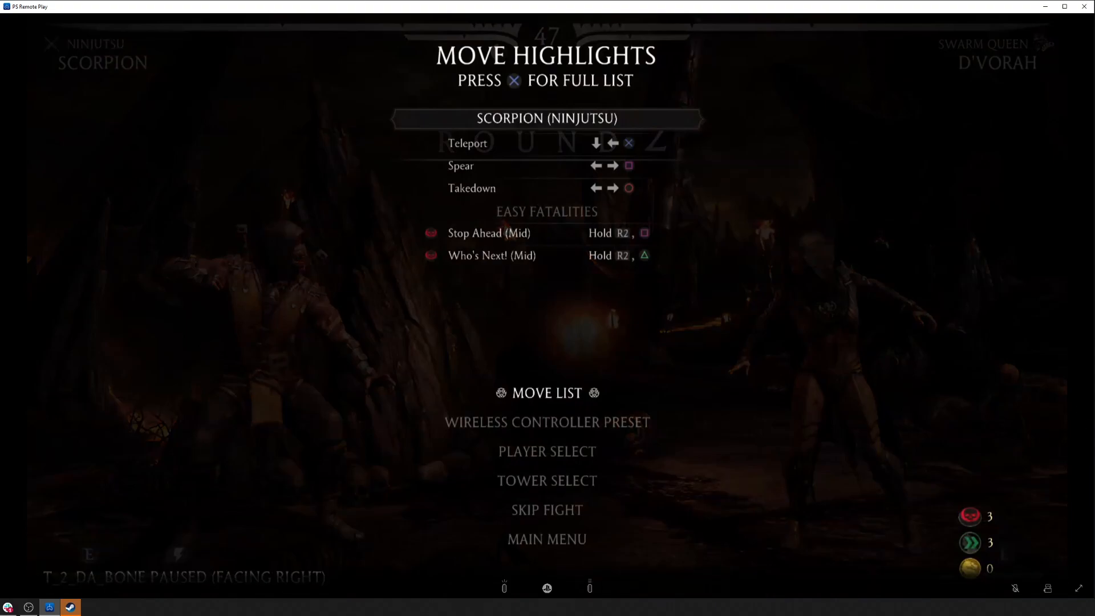
{"action": "mouse_move", "coordinate": [710, 347]}
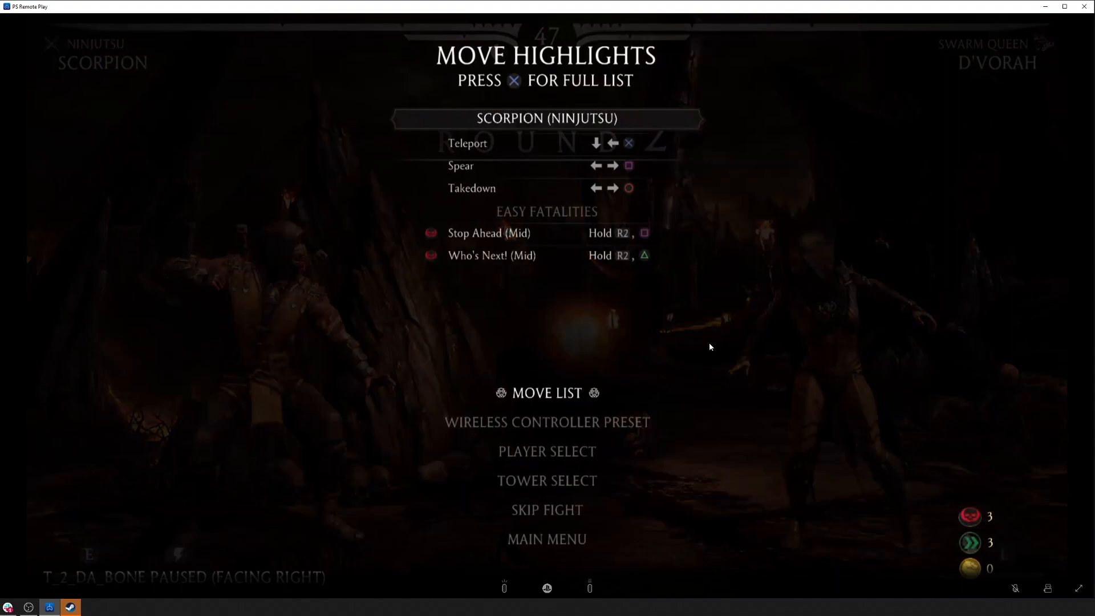
{"action": "mouse_move", "coordinate": [439, 326]}
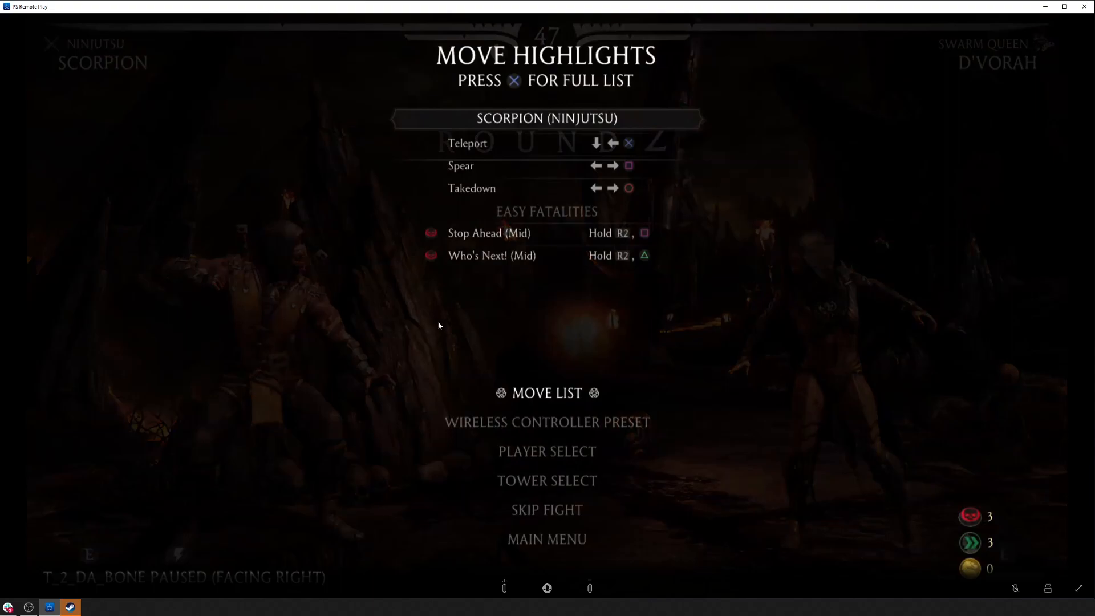
{"action": "mouse_move", "coordinate": [965, 514]}
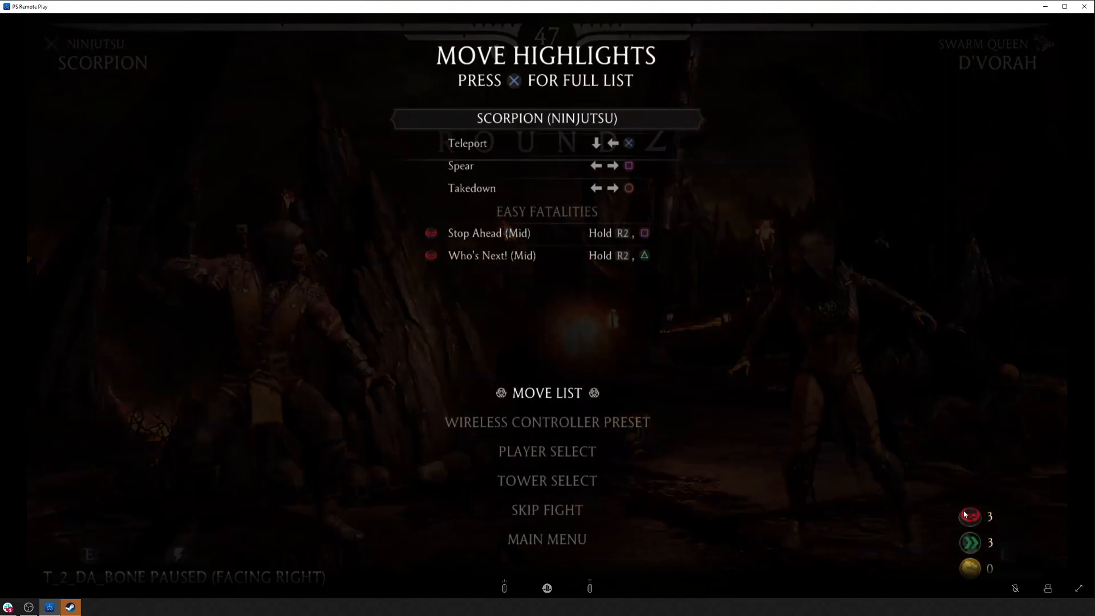
{"action": "mouse_move", "coordinate": [1058, 575]}
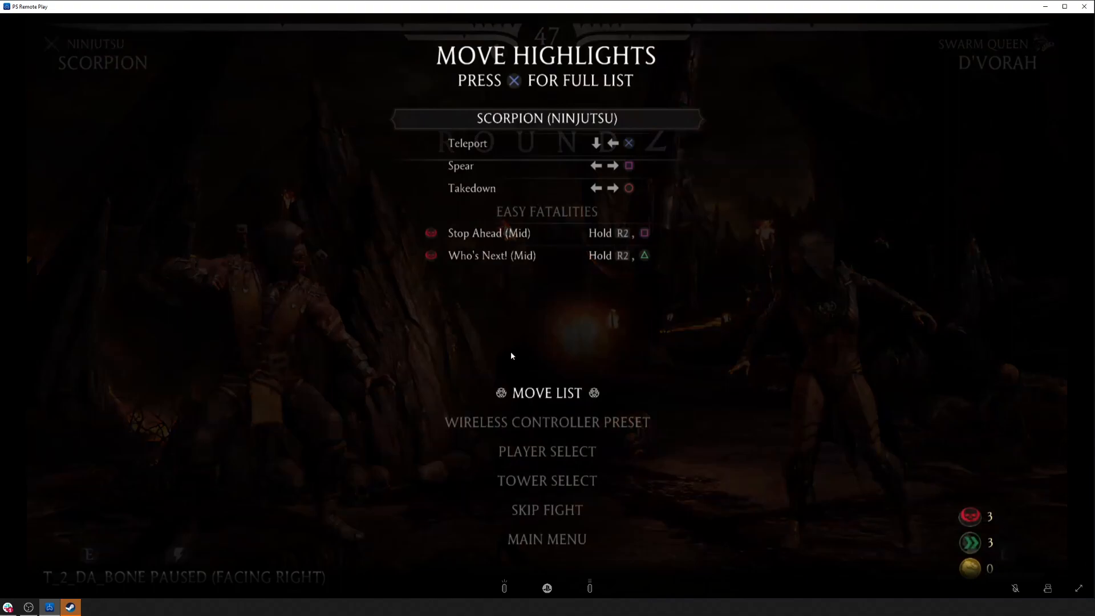
{"action": "mouse_move", "coordinate": [598, 373]}
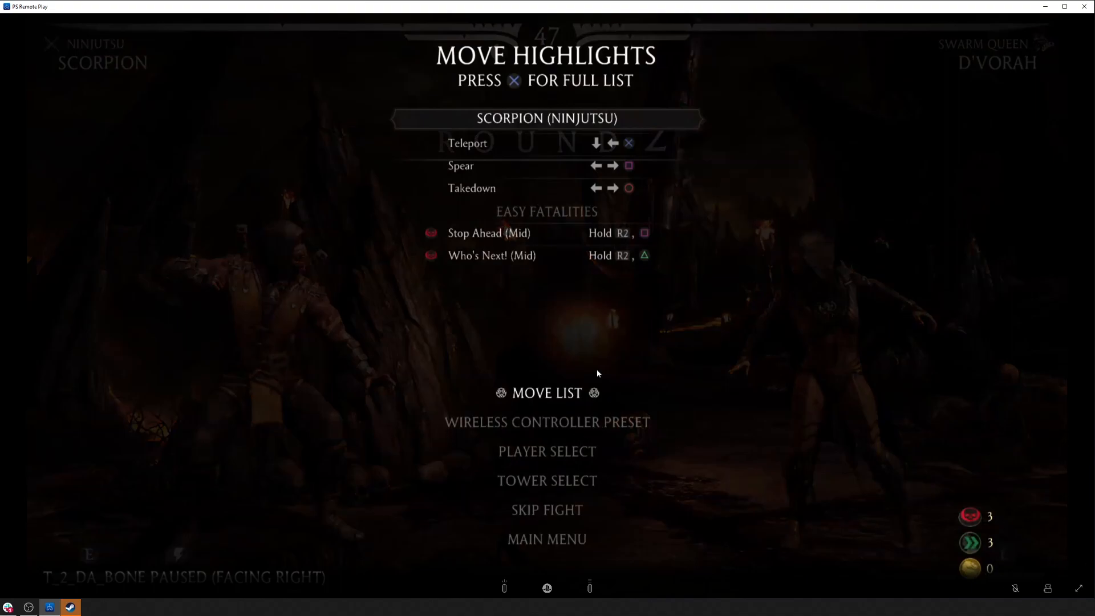